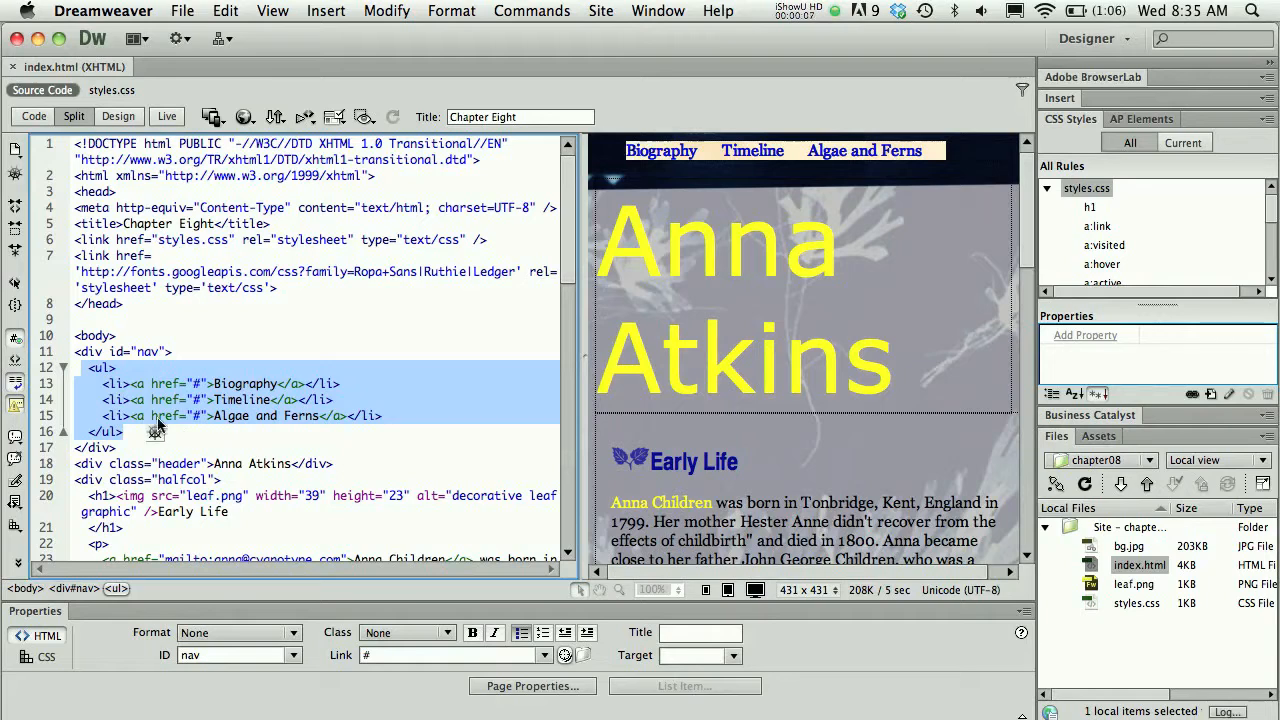
Create a blank HTML page titled 'Simple Nav' and enter BIO in its body.
click(340, 414)
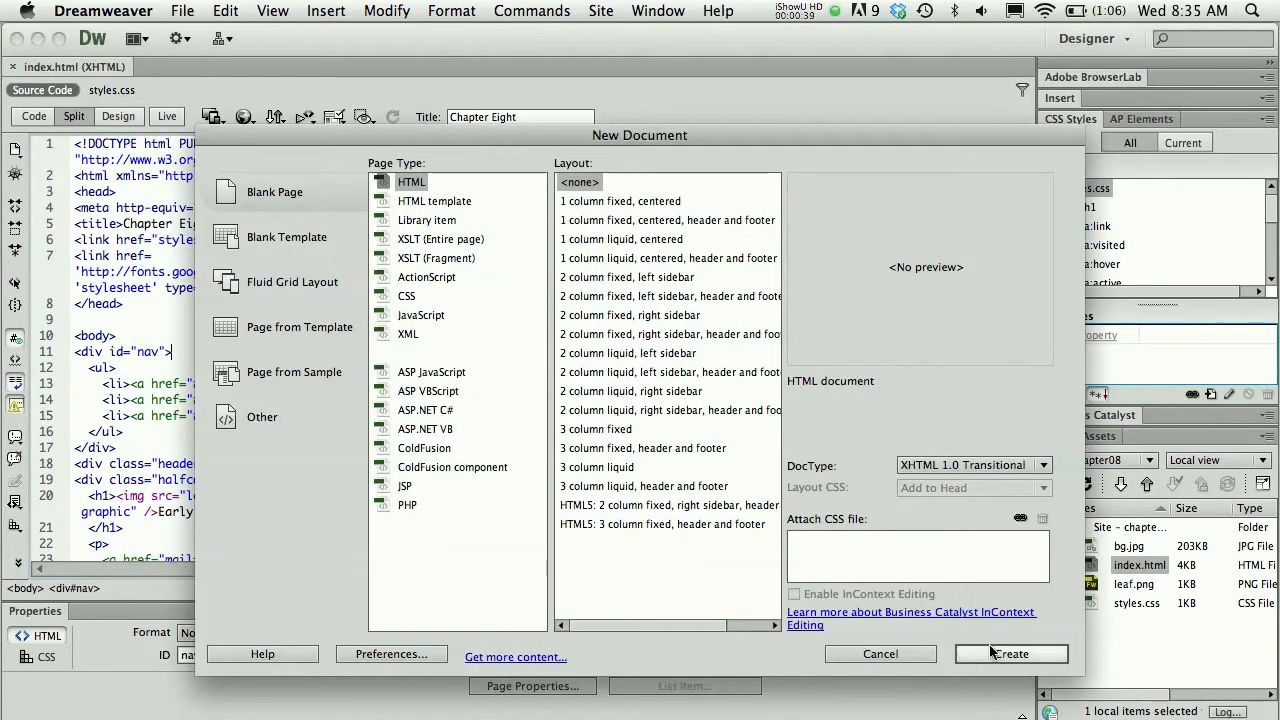
click(1010, 652)
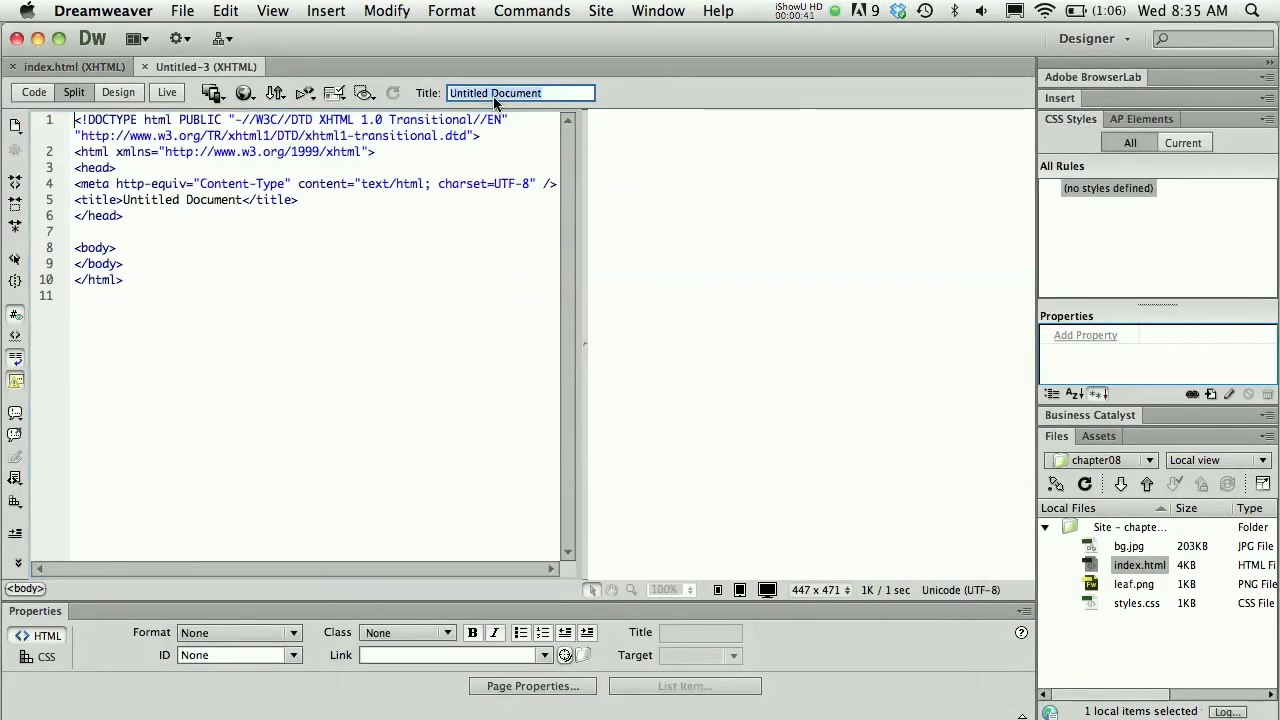
text(Simple Nav)
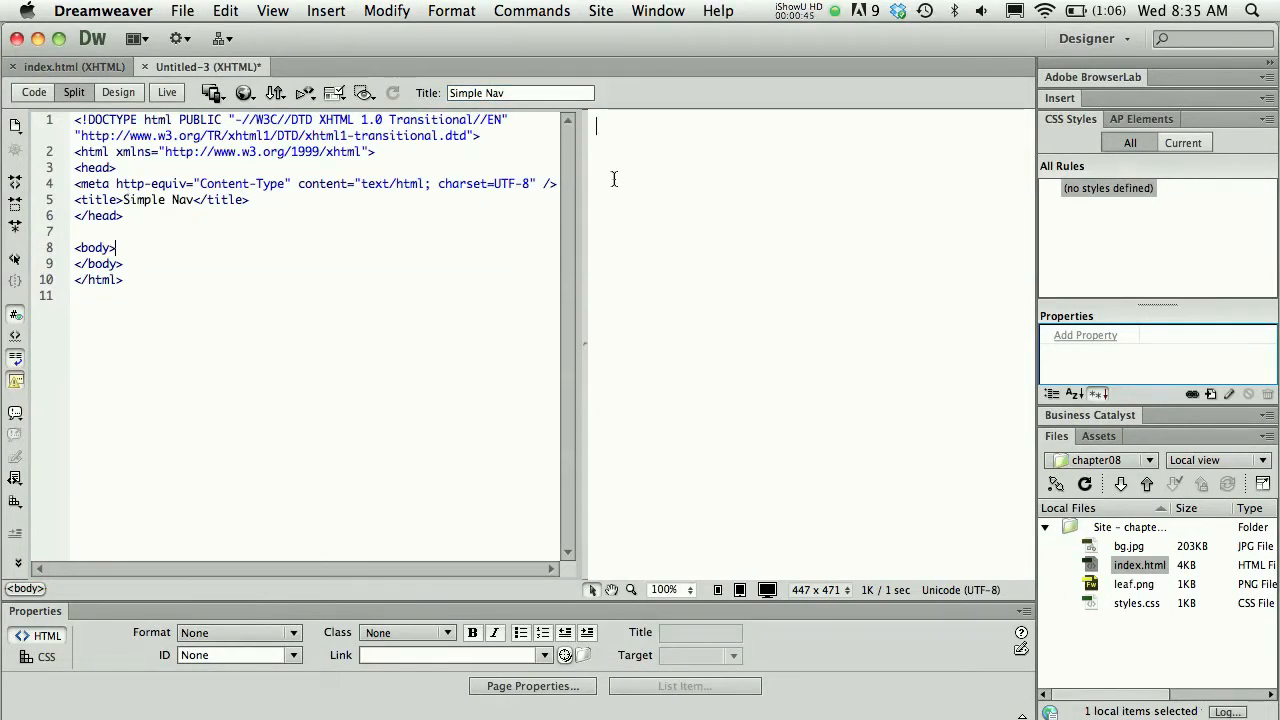
text(BIO)
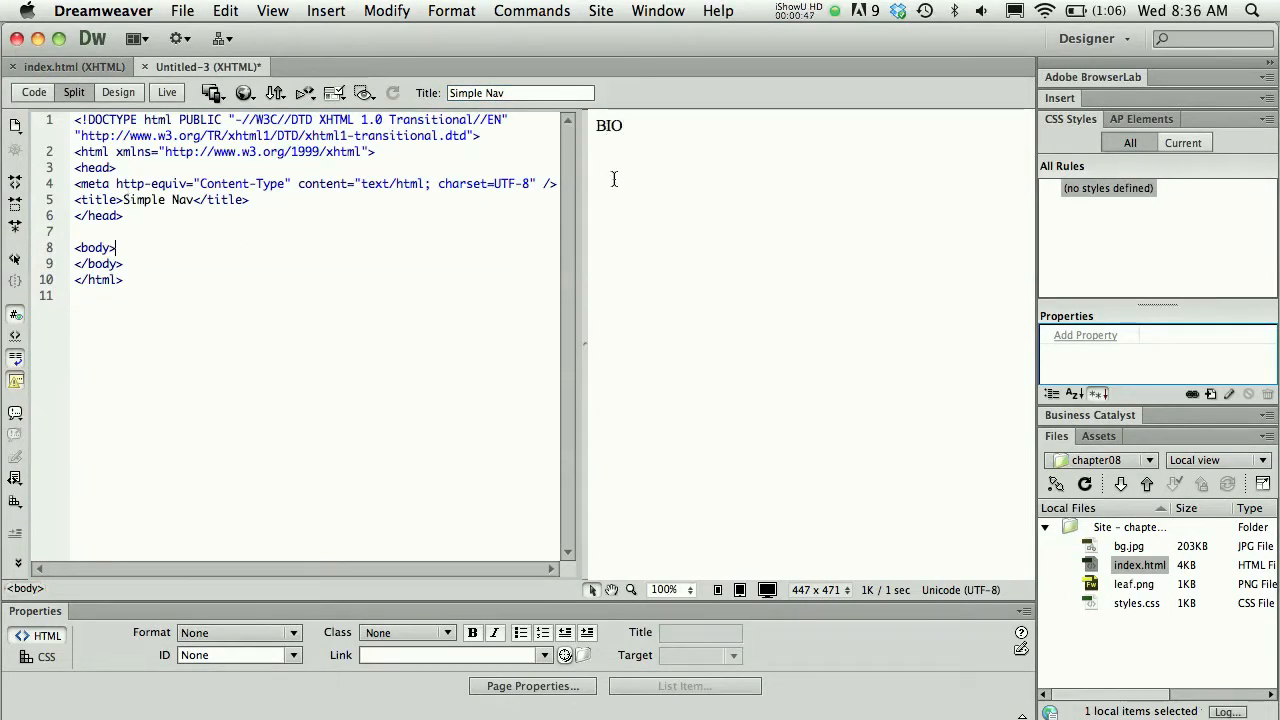
text(BIO)
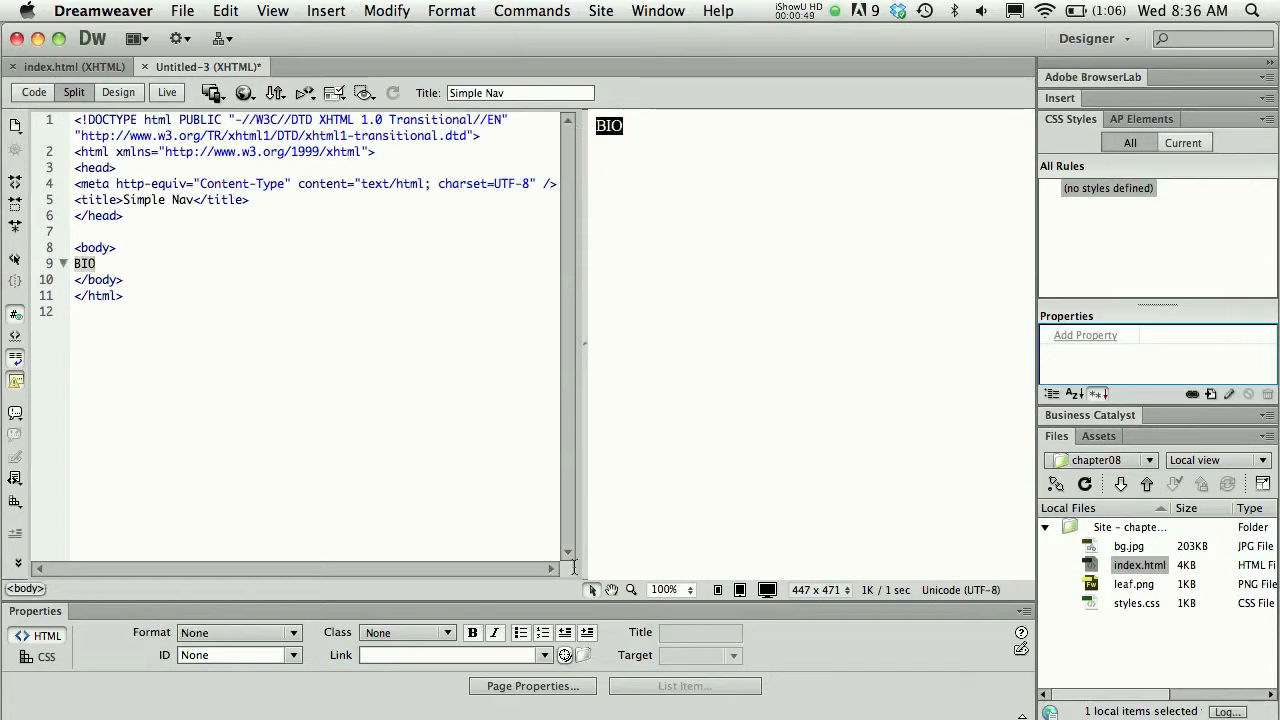
mouse_move(520, 632)
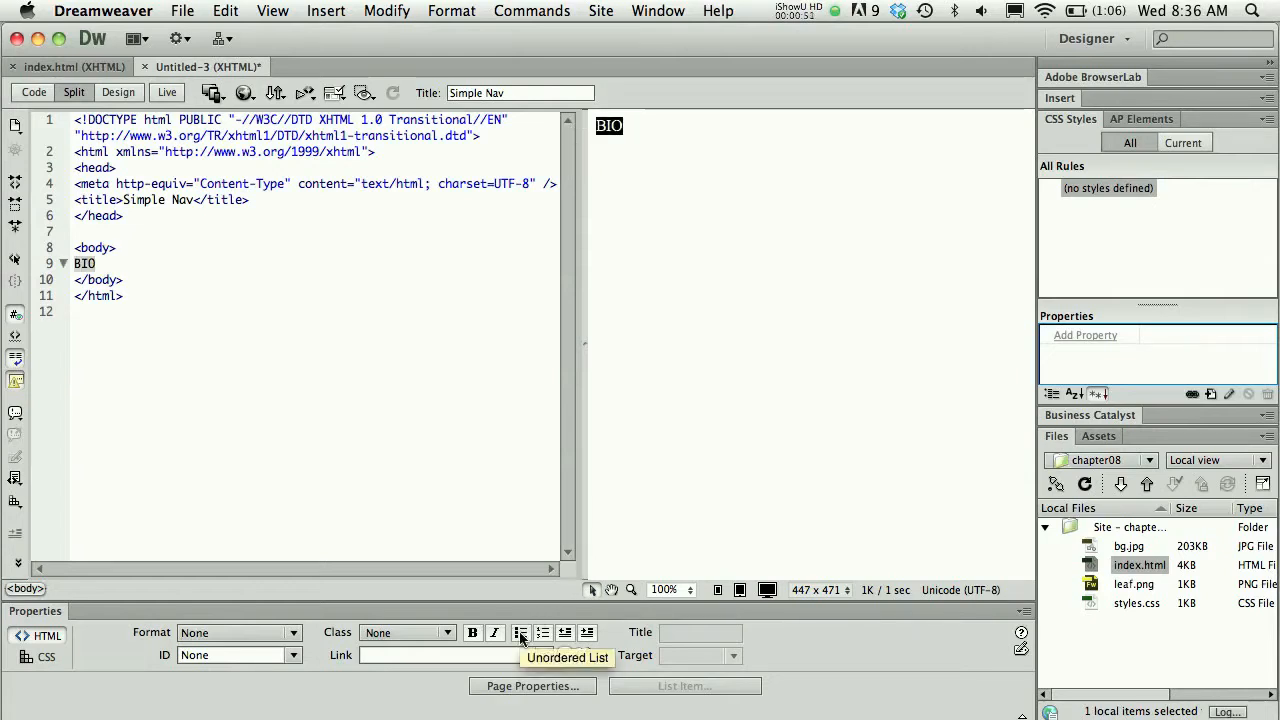
Turn BIO into an unordered list and add UPDATES, LINK and STUFF as items.
click(520, 632)
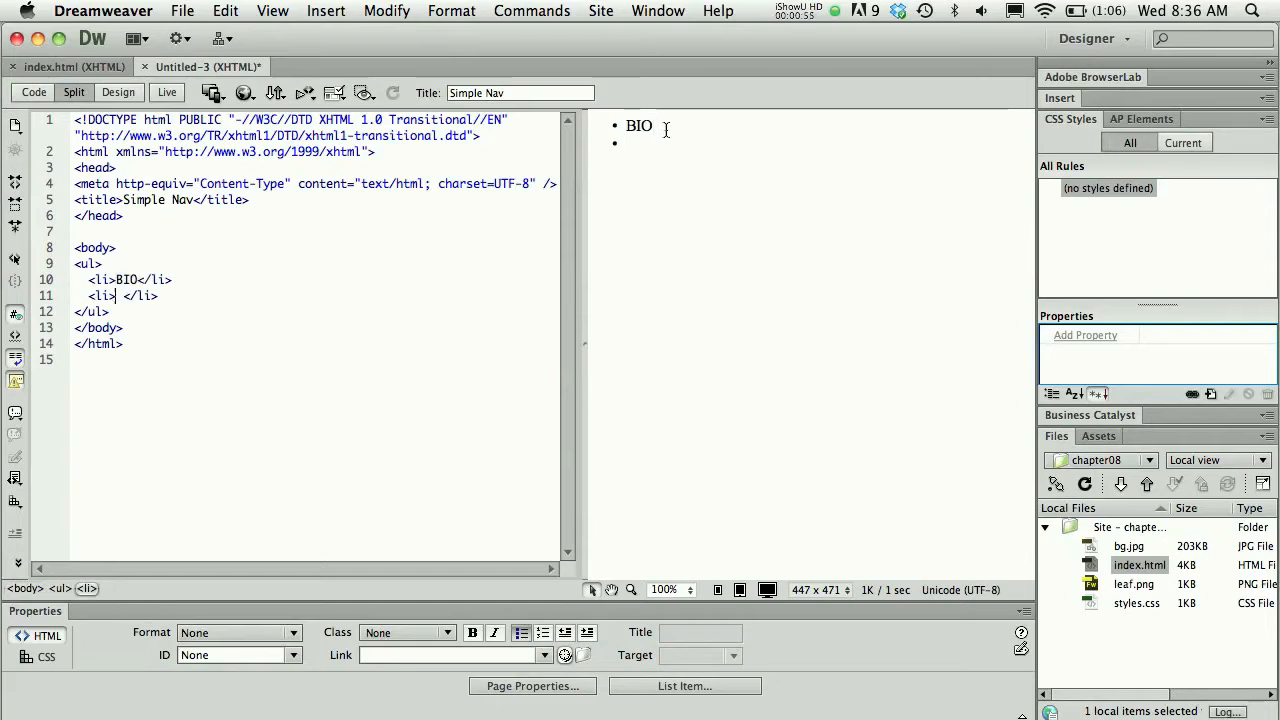
text(UPDATES)
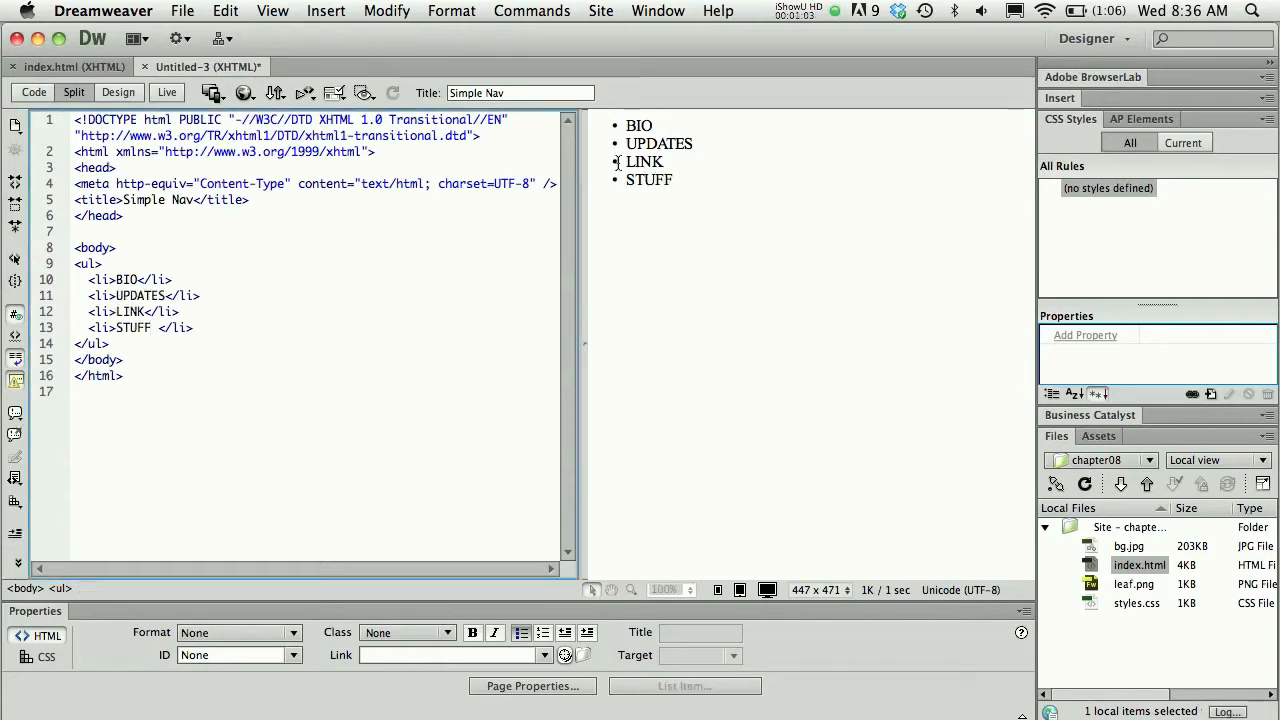
Link BIO and UPDATES (and the remaining items) to the placeholder target #.
double_click(638, 124)
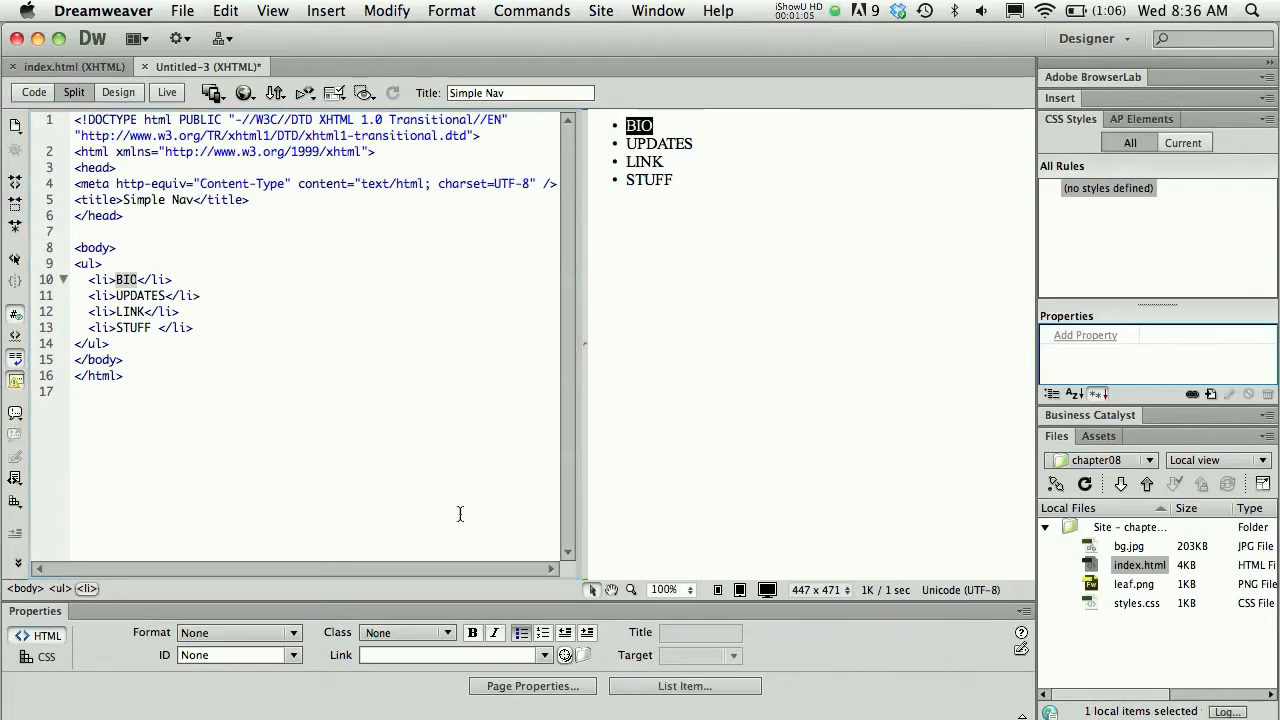
text(#")
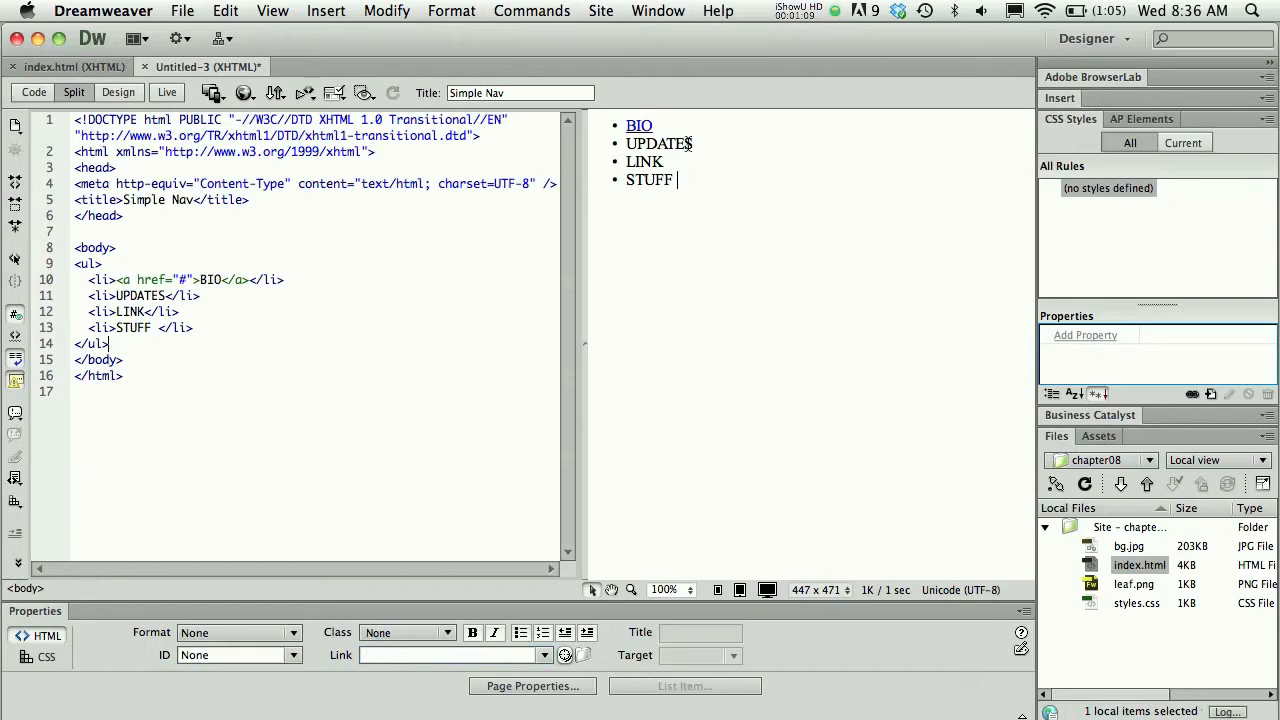
double_click(658, 144)
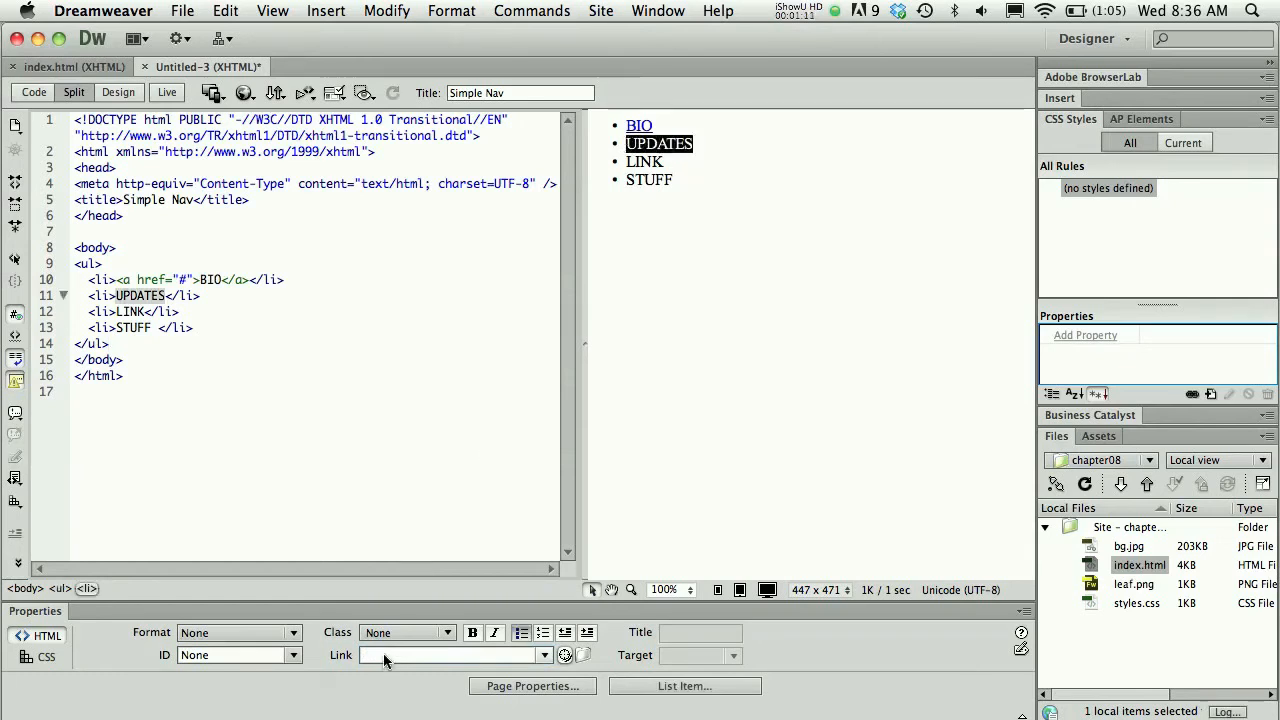
click(450, 656)
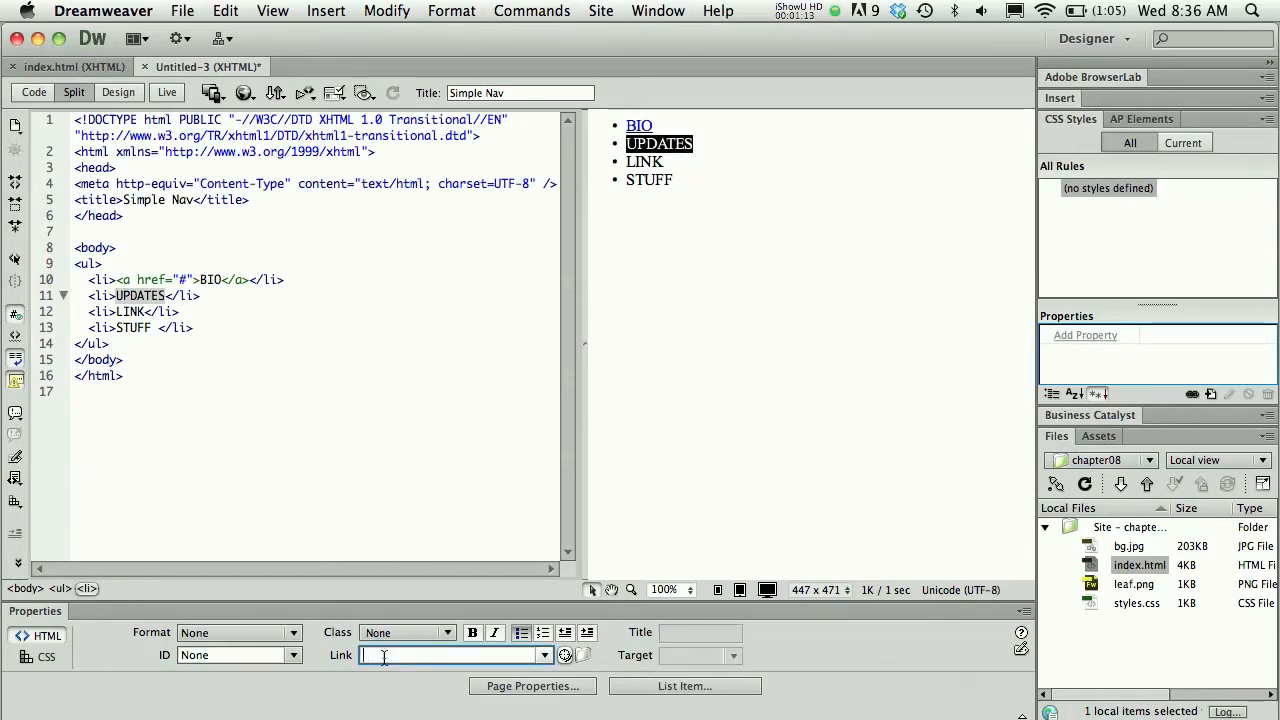
text(#)
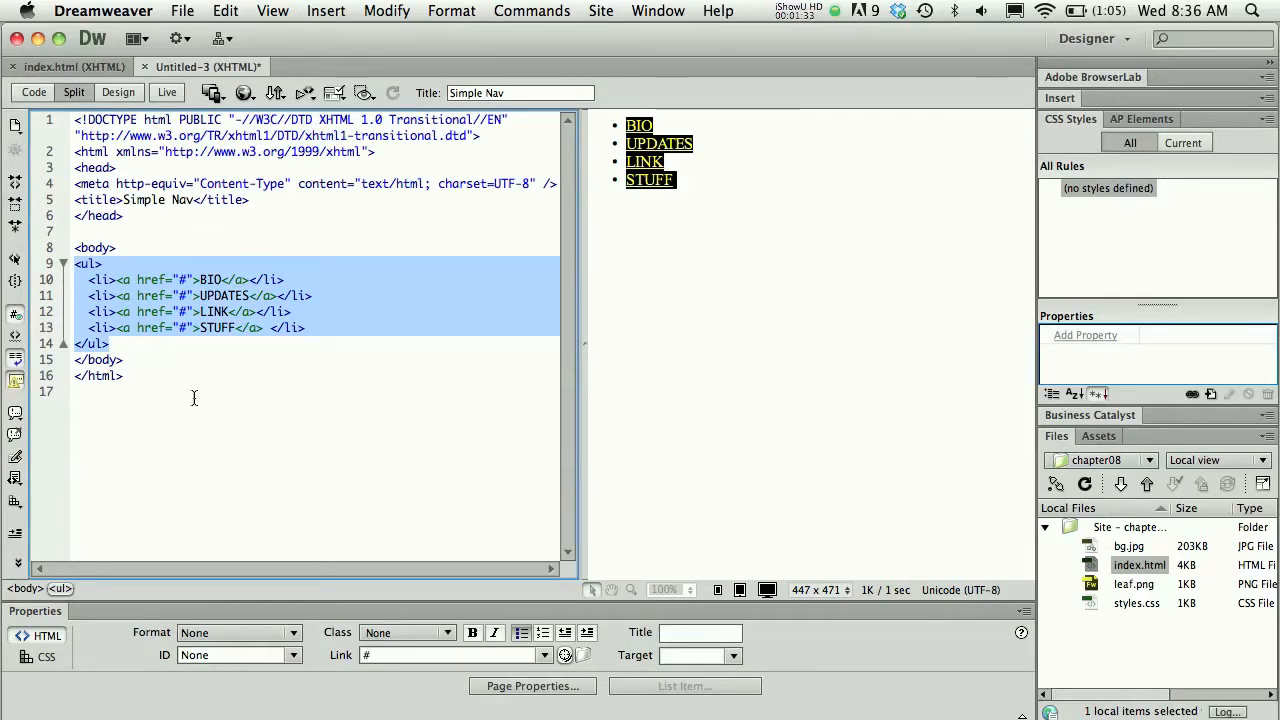
Save the page as simple-nav.html in the chapter08 folder via Save As.
click(182, 12)
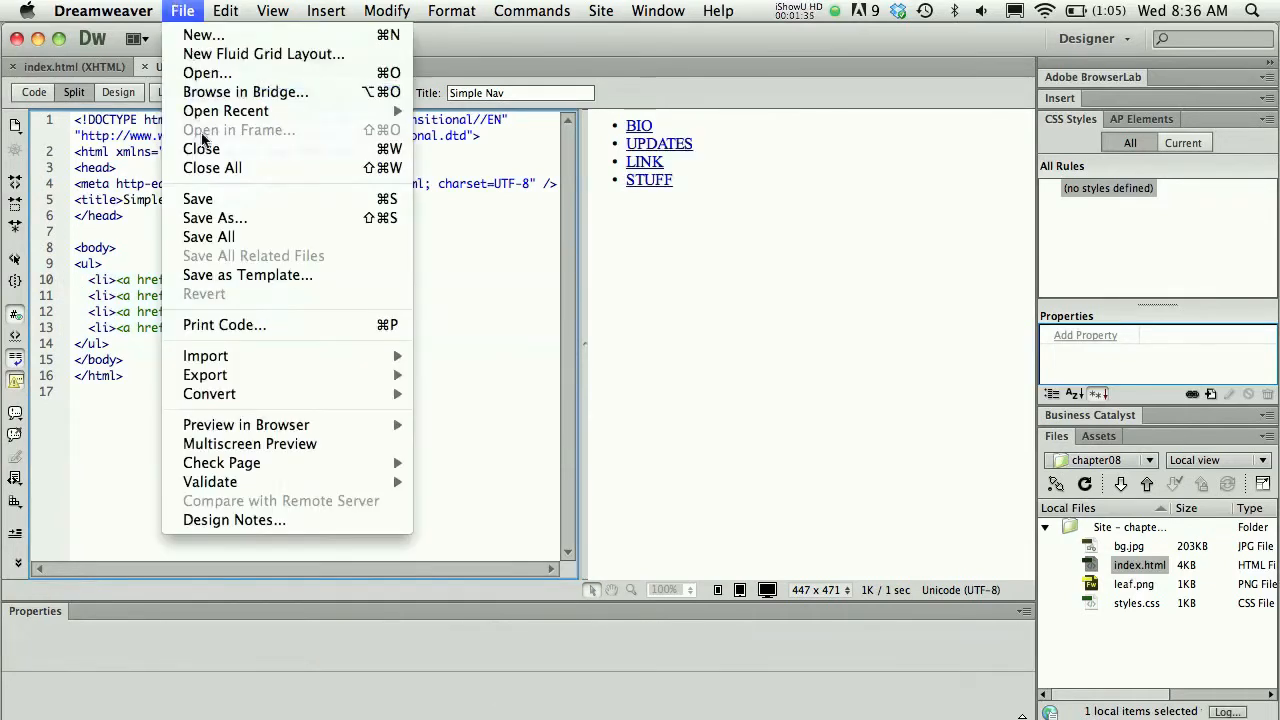
click(214, 218)
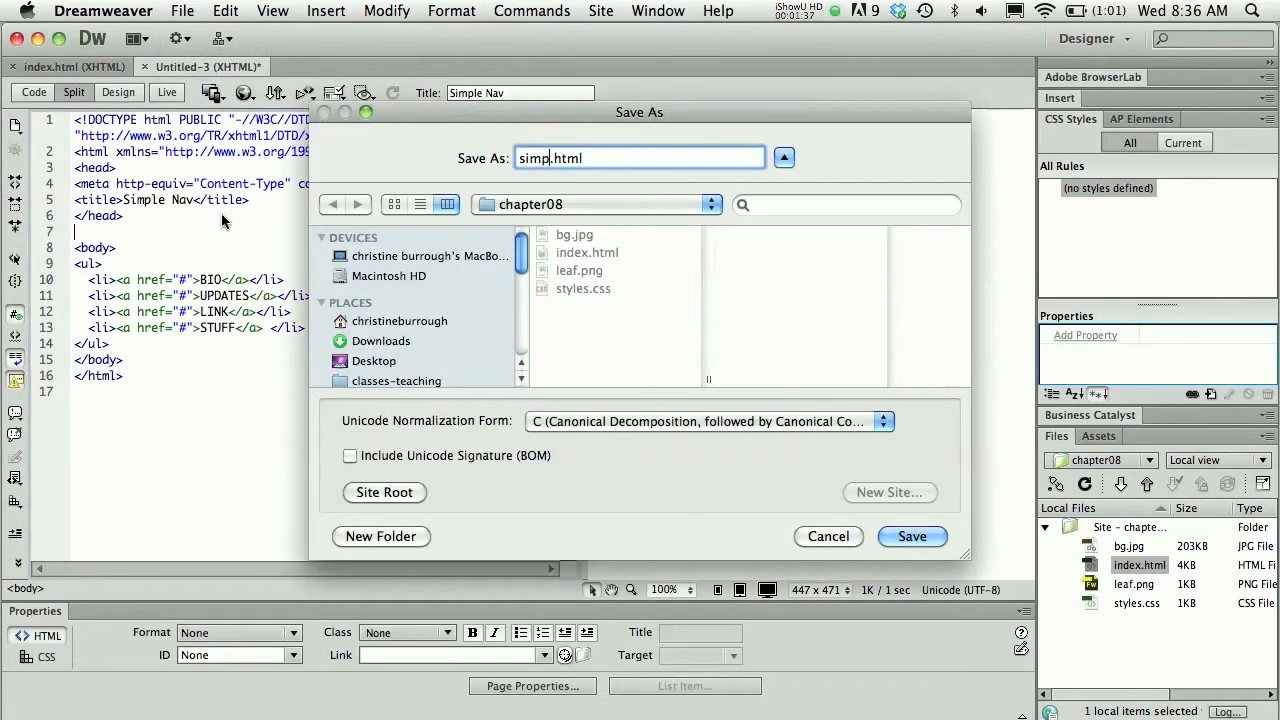
click(910, 536)
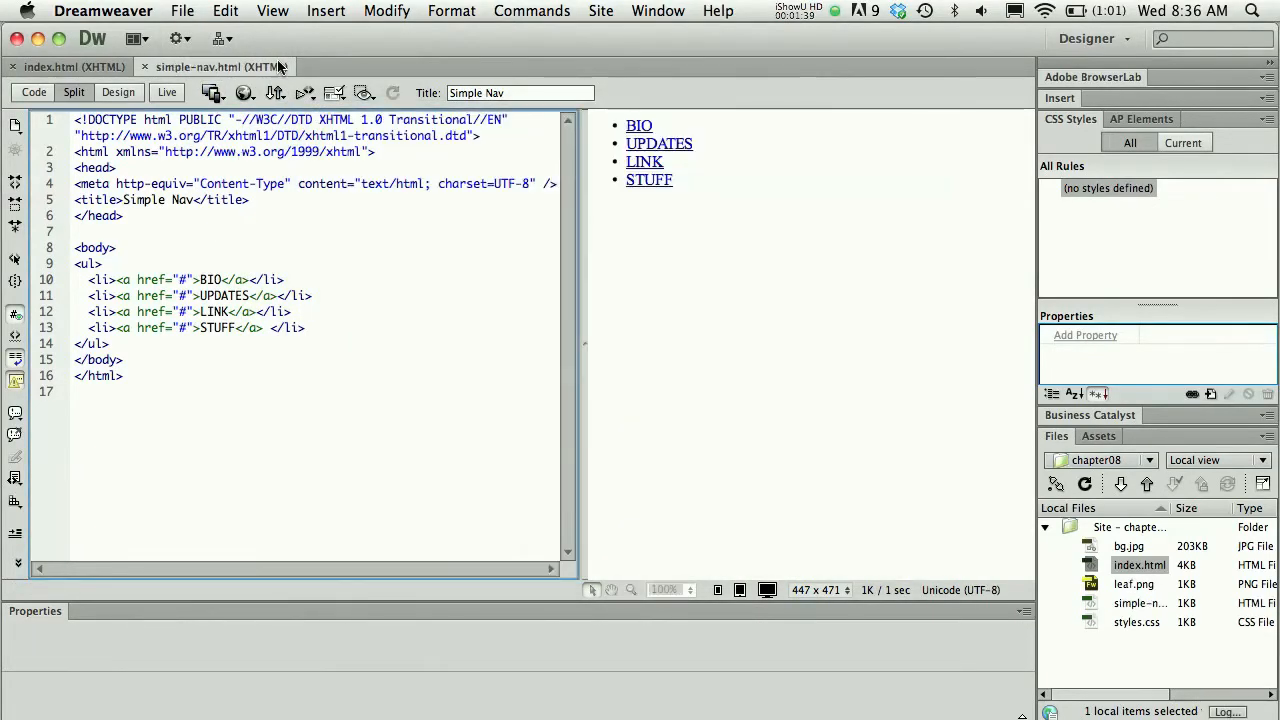
click(244, 92)
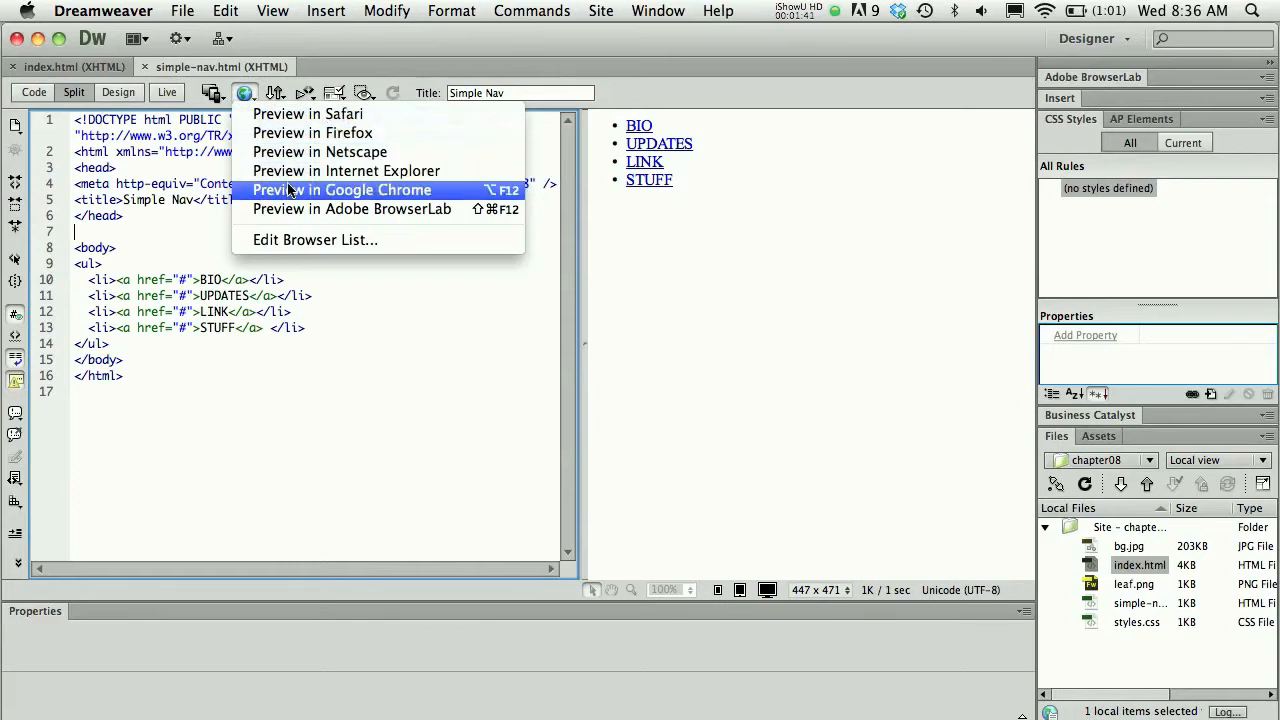
Preview simple-nav.html in Google Chrome showing the four links as a bulleted list.
click(340, 190)
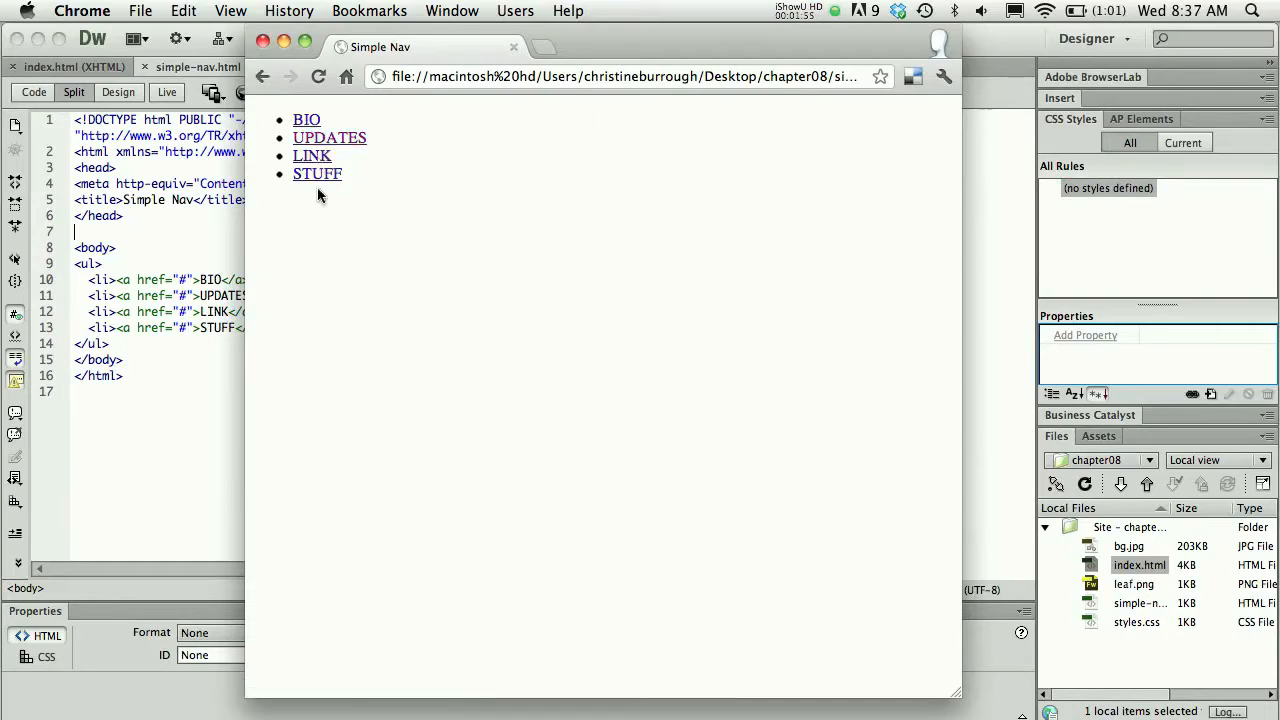
mouse_move(410, 218)
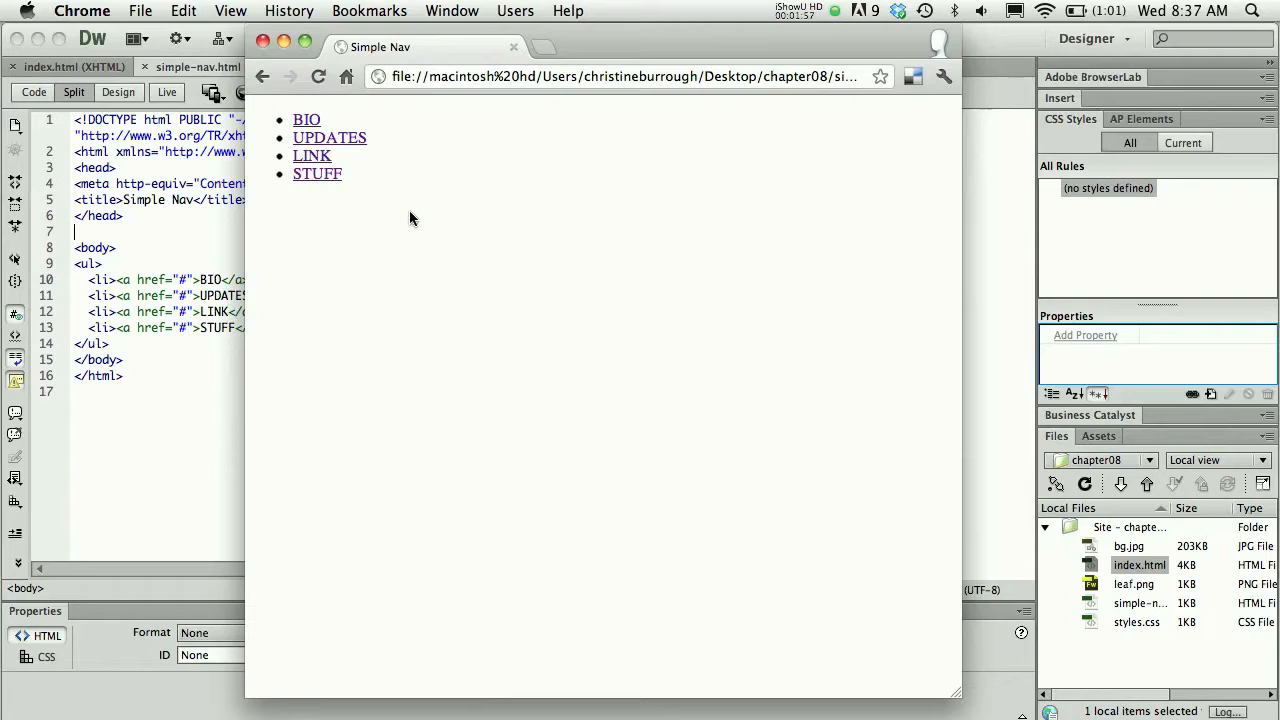
mouse_move(350, 214)
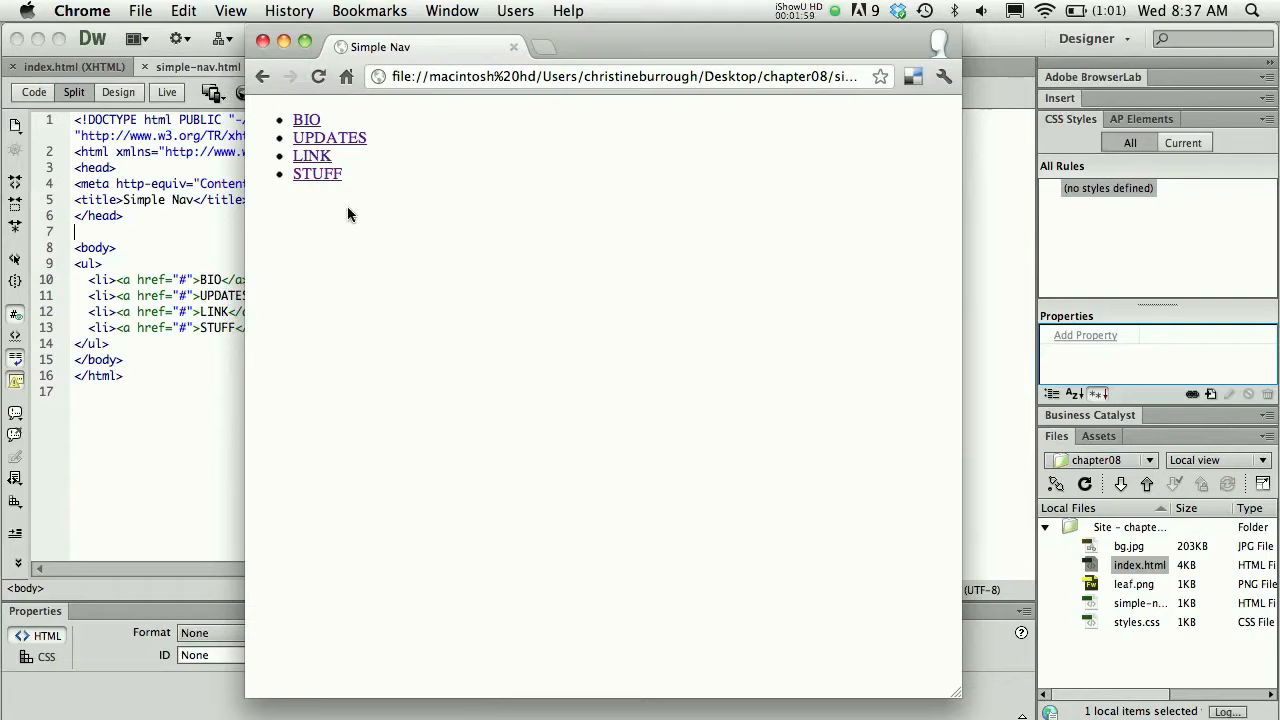
mouse_move(212, 236)
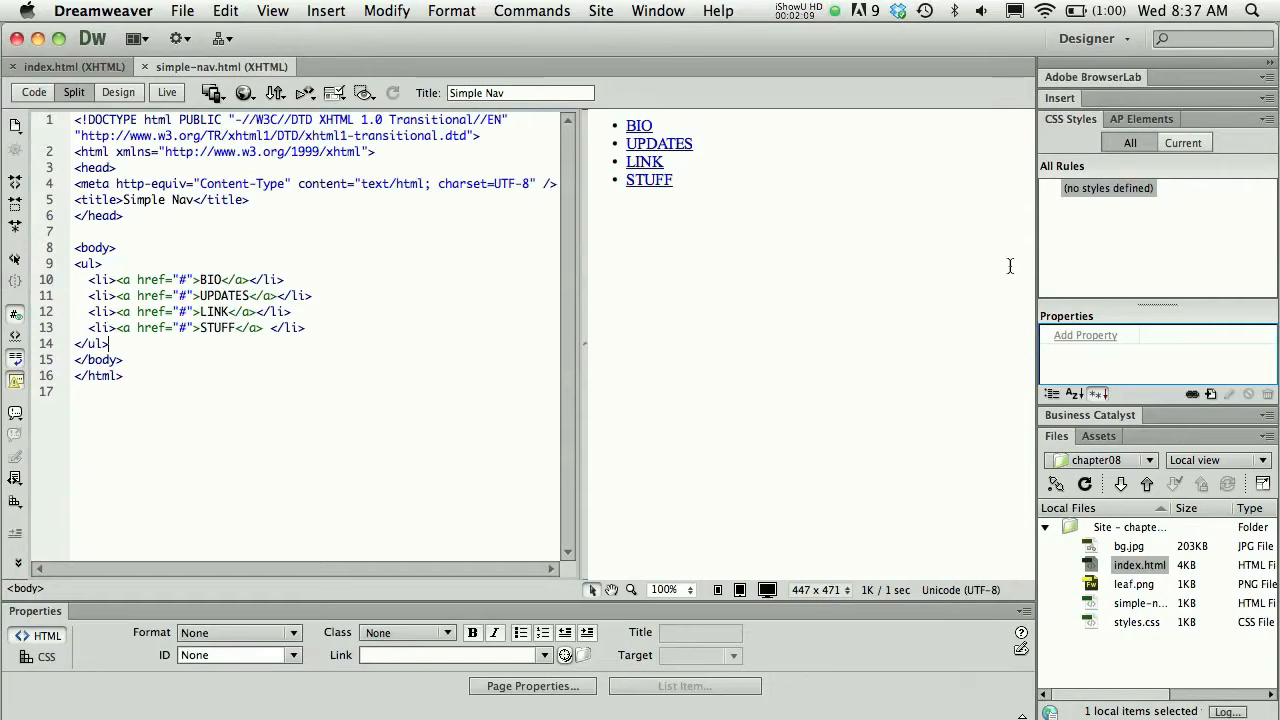
Start a new CSS rule with Selector Type set to Tag.
click(1212, 392)
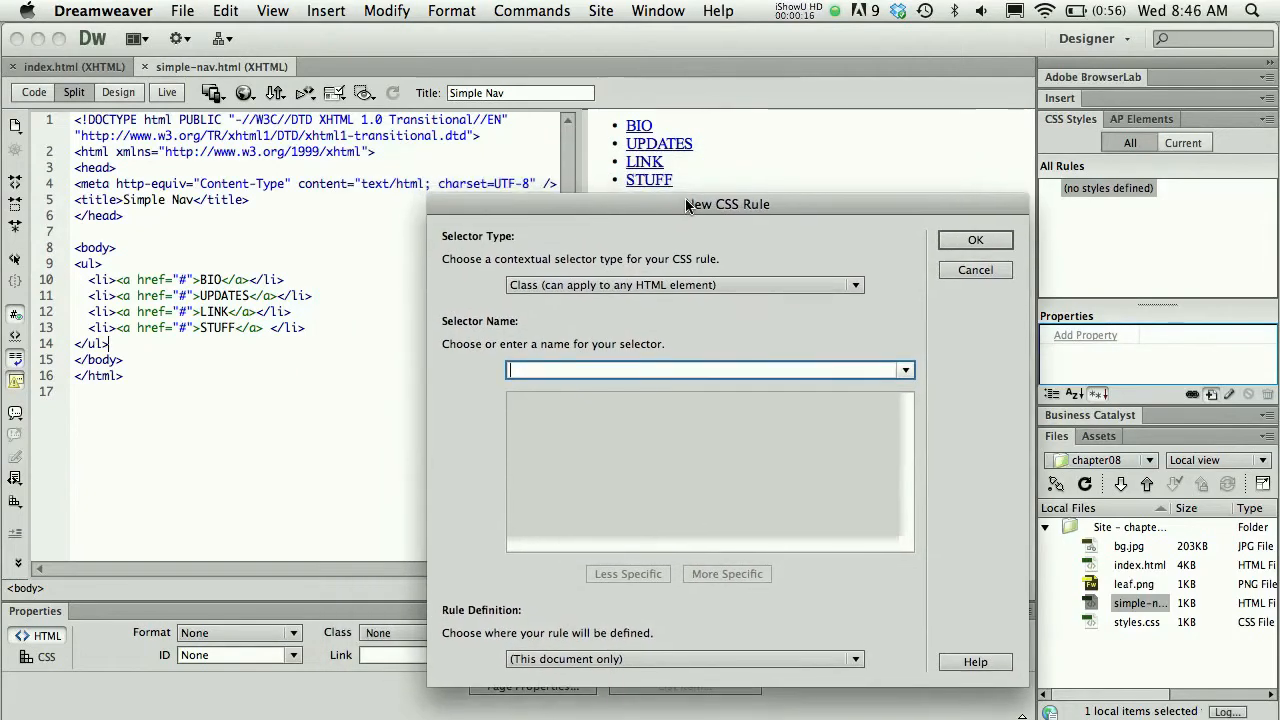
drag(728, 204, 568, 126)
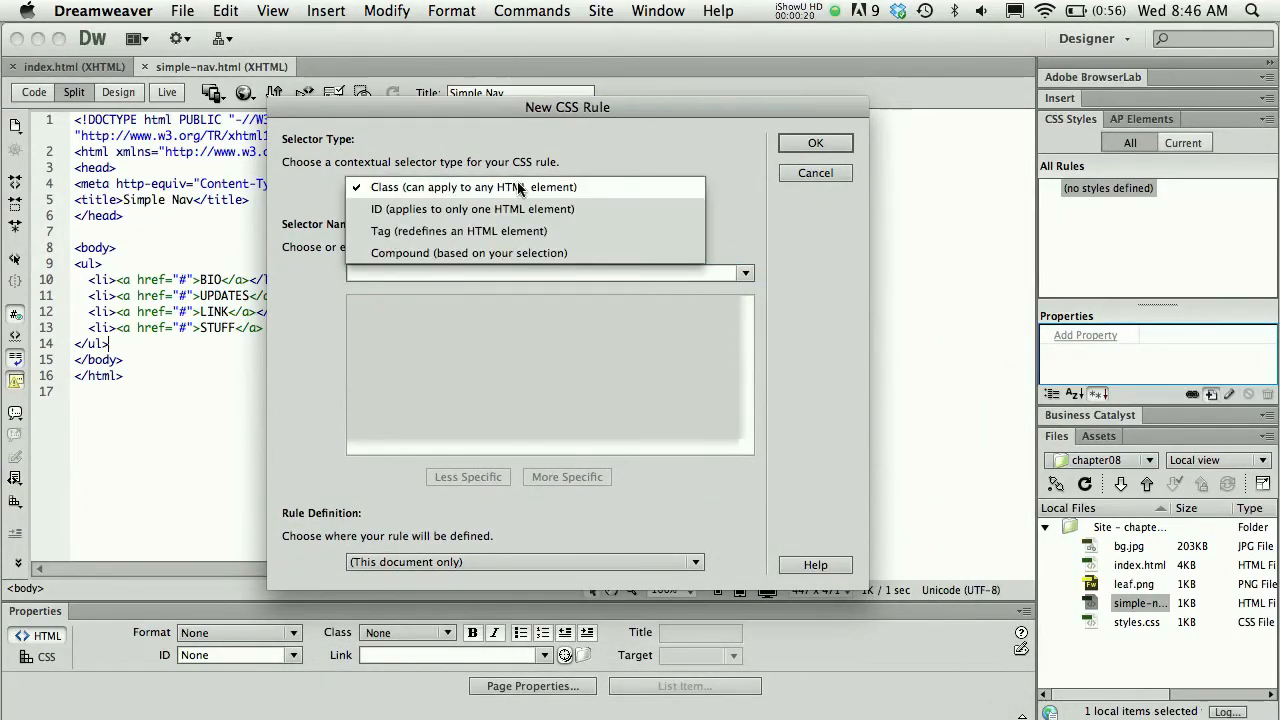
click(460, 232)
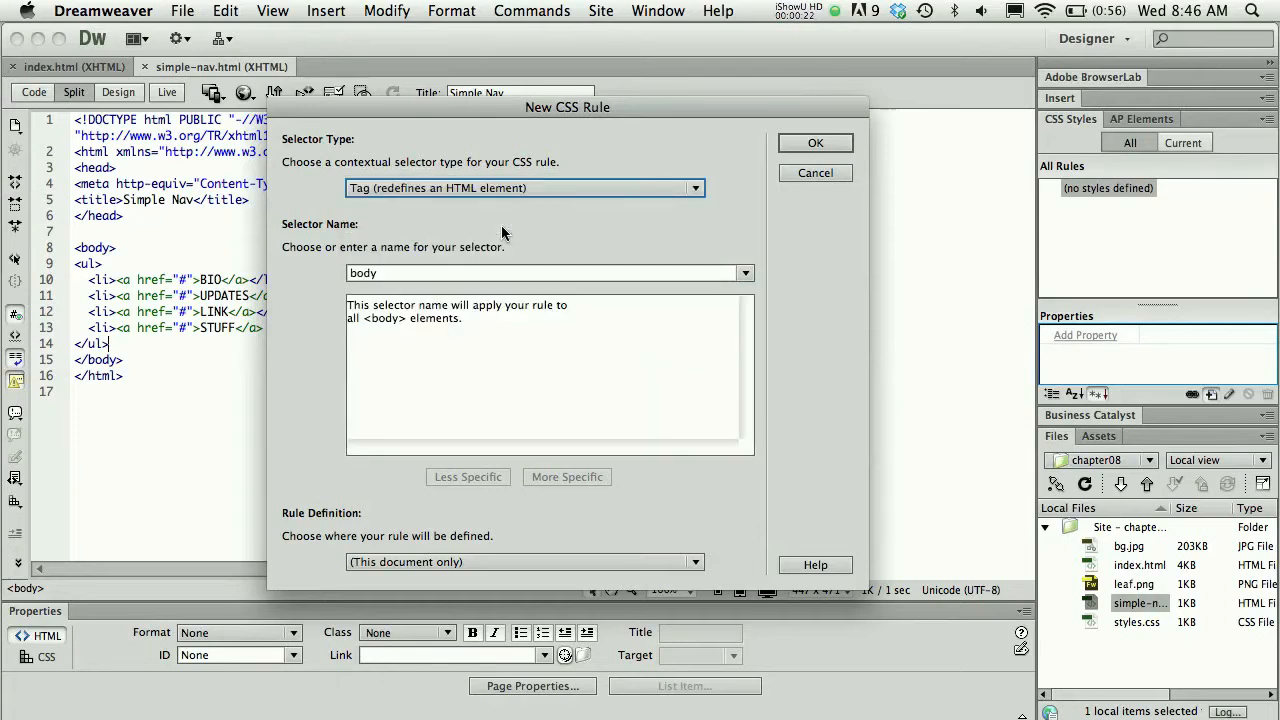
click(744, 272)
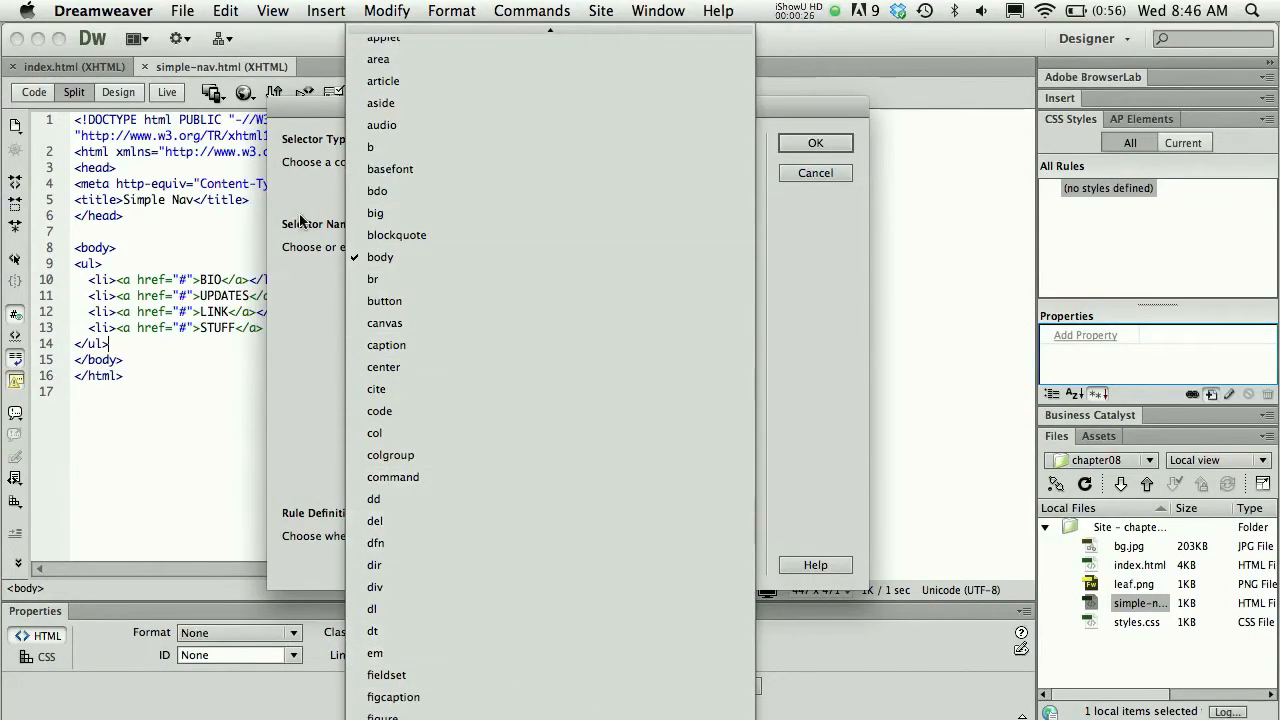
Enter li as the selector and keep Rule Definition as This document only.
click(380, 256)
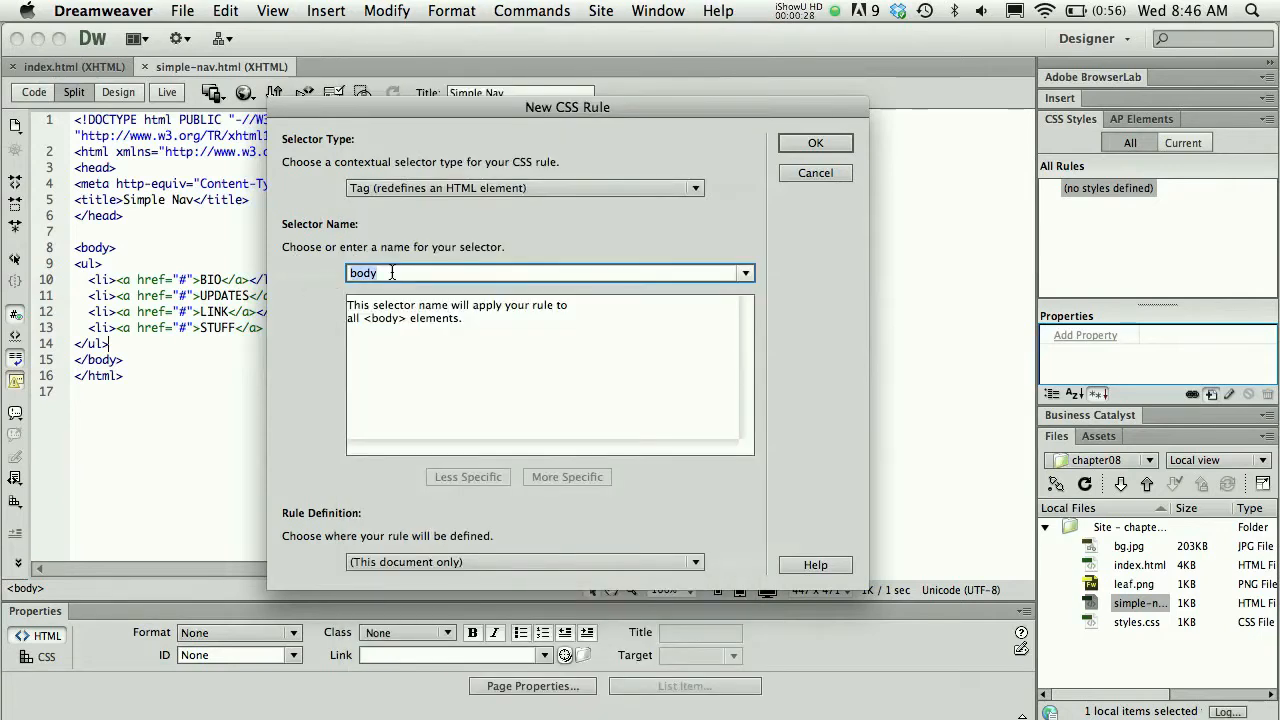
text(li)
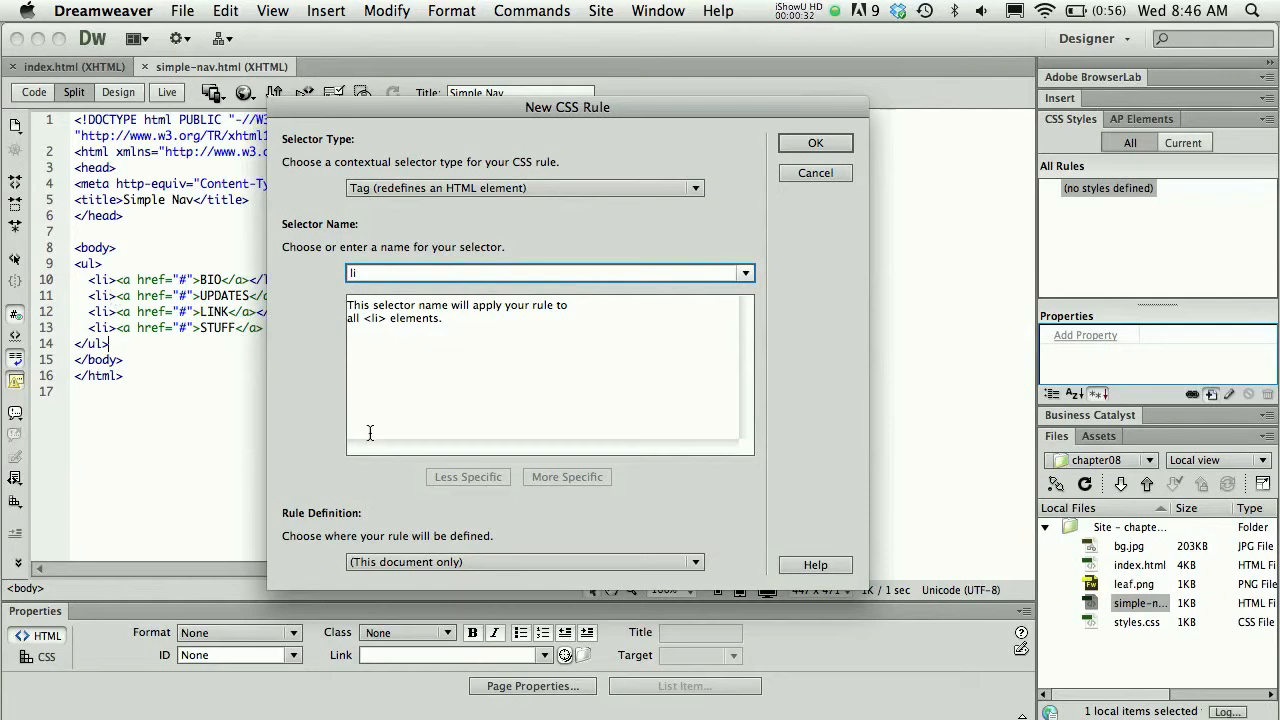
click(694, 560)
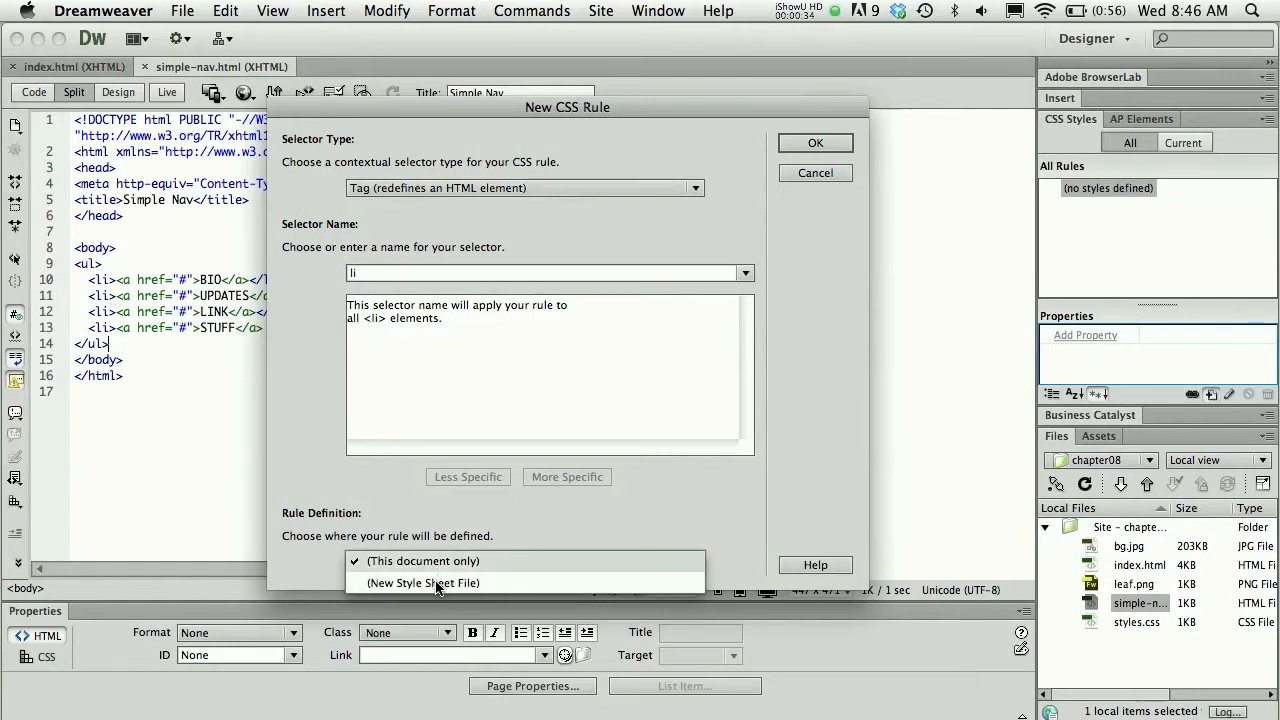
click(422, 560)
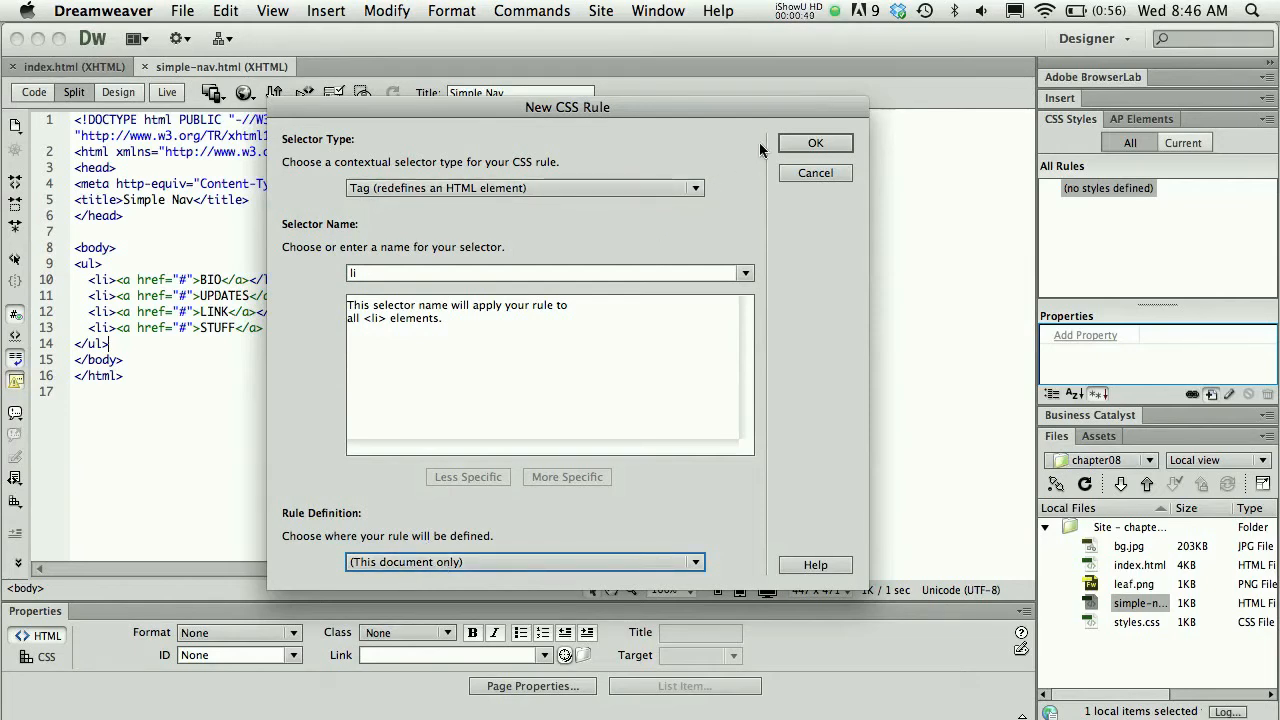
In the li rule's Block category set Display to inline and apply it to the page.
click(816, 142)
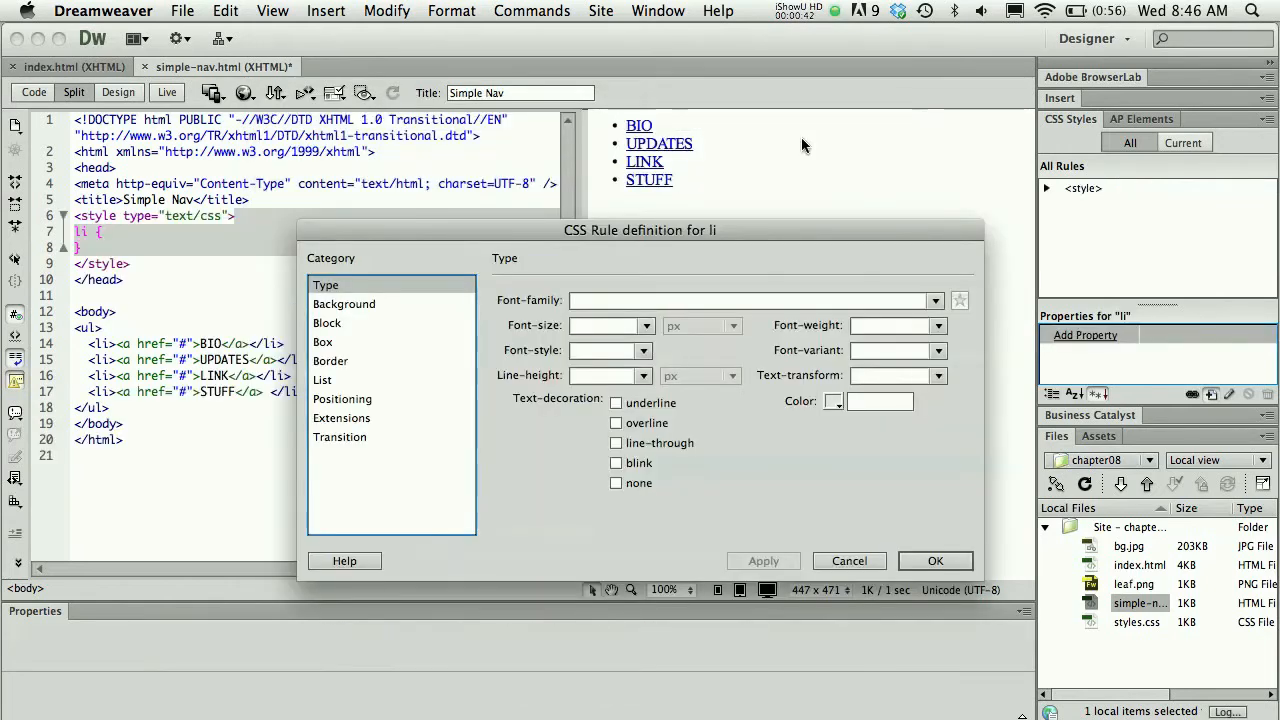
drag(640, 230, 684, 164)
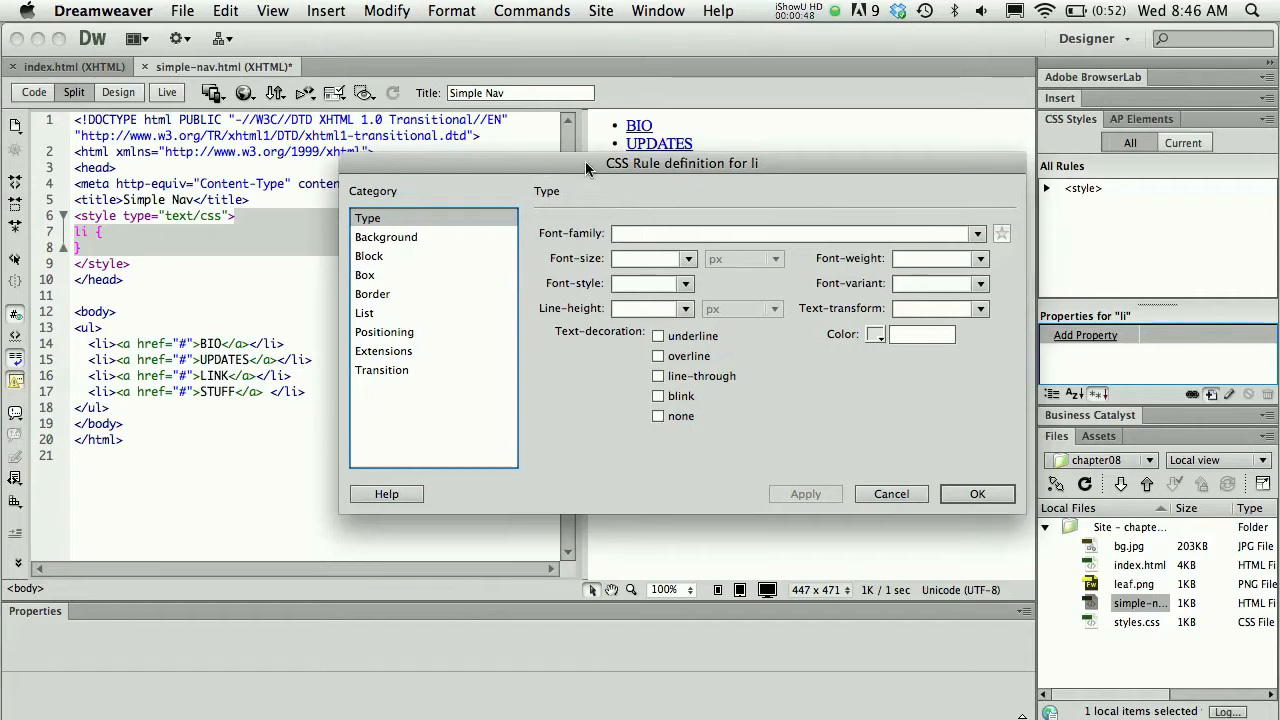
drag(682, 164, 600, 156)
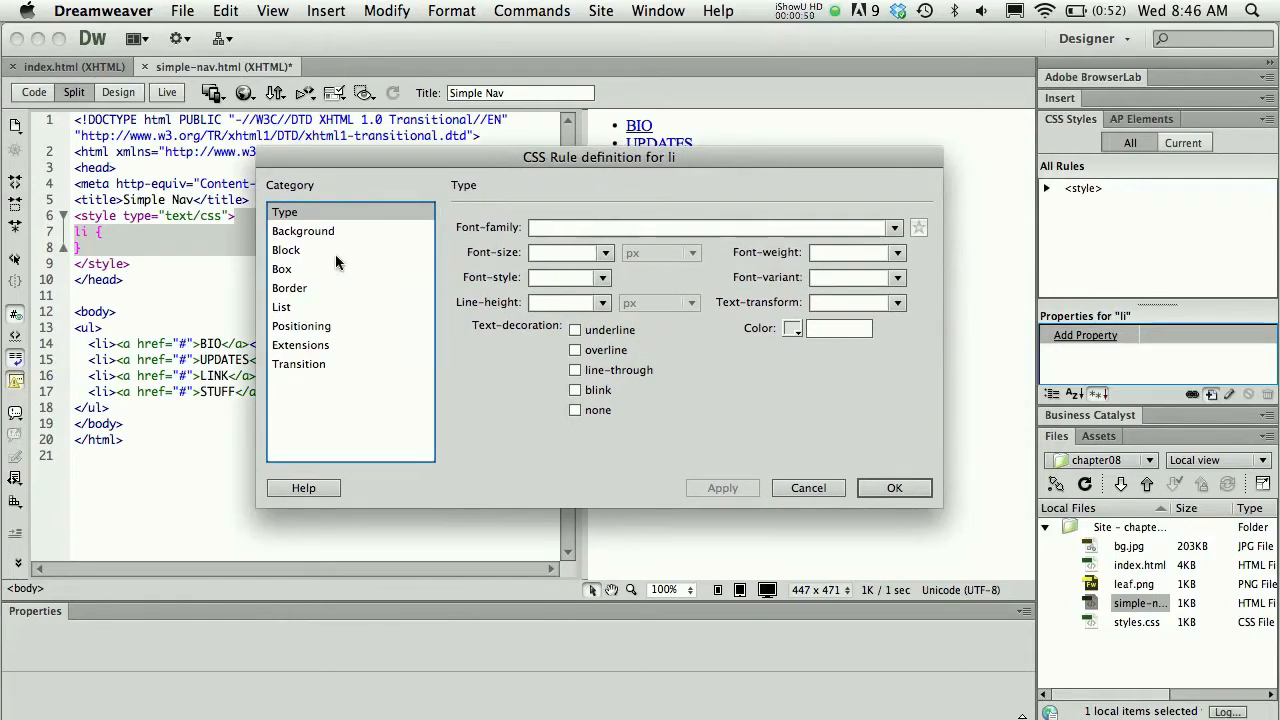
mouse_move(318, 278)
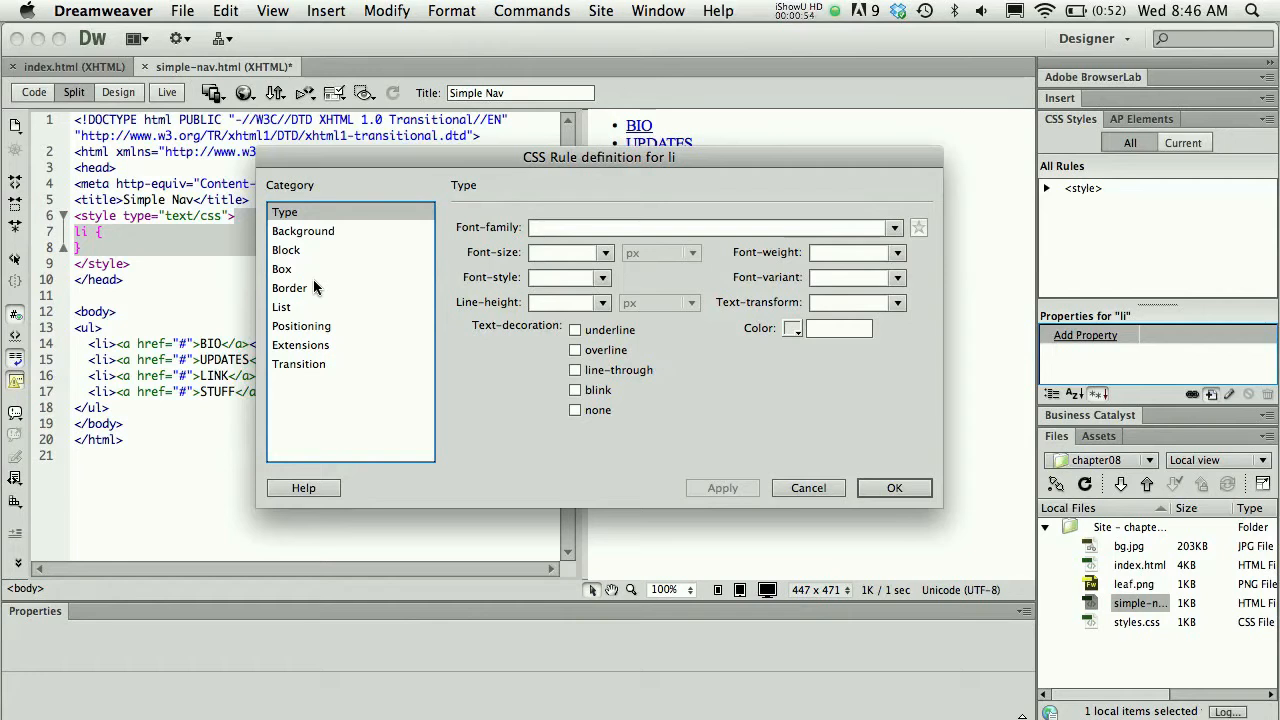
click(288, 248)
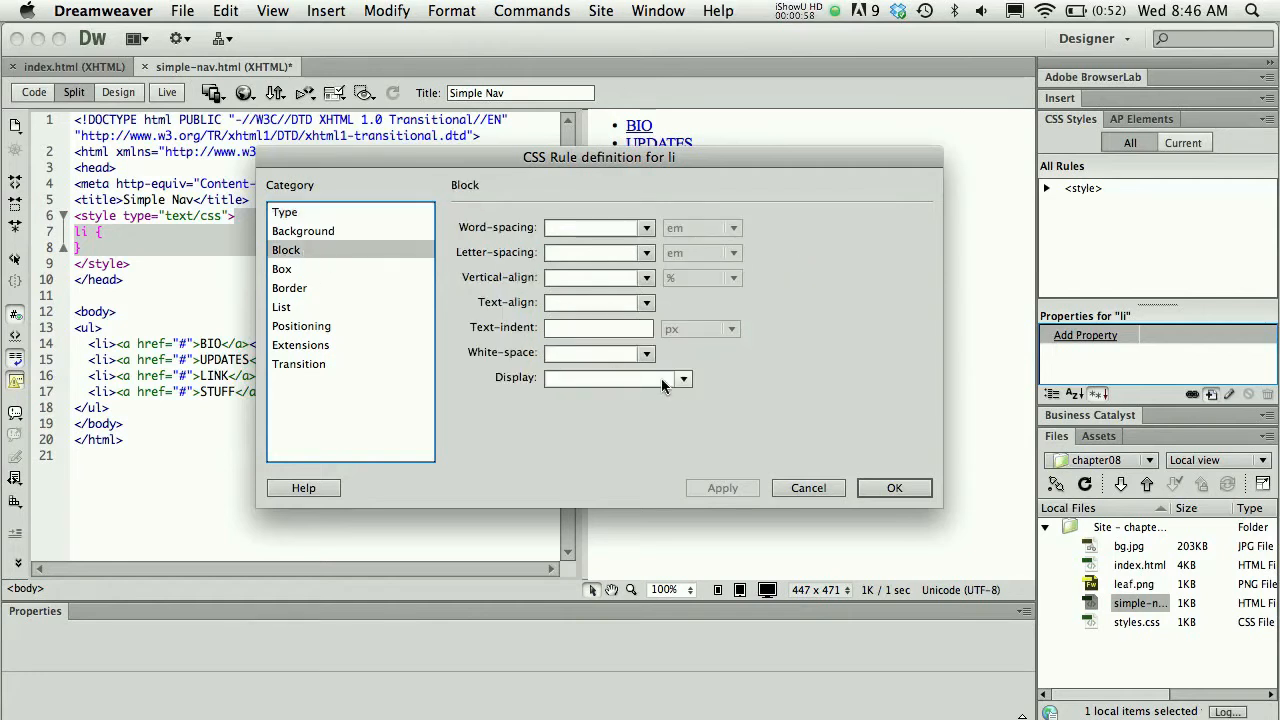
click(684, 378)
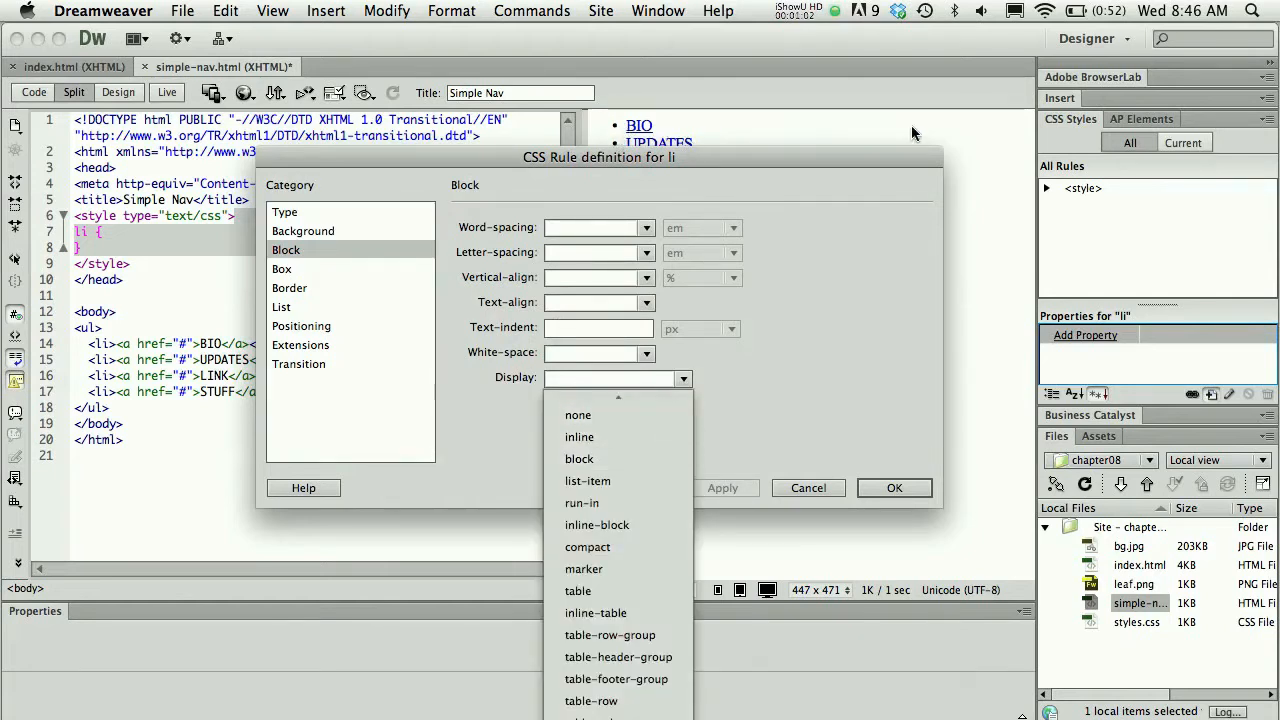
mouse_move(604, 436)
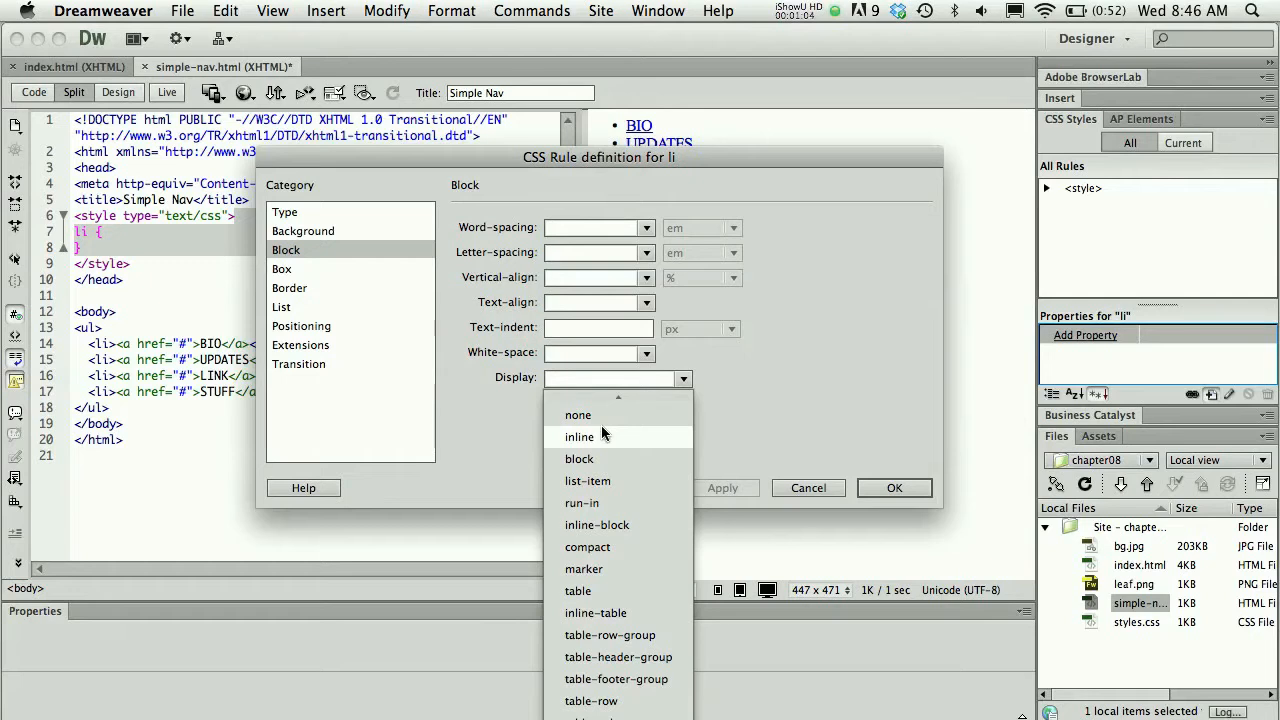
mouse_move(580, 436)
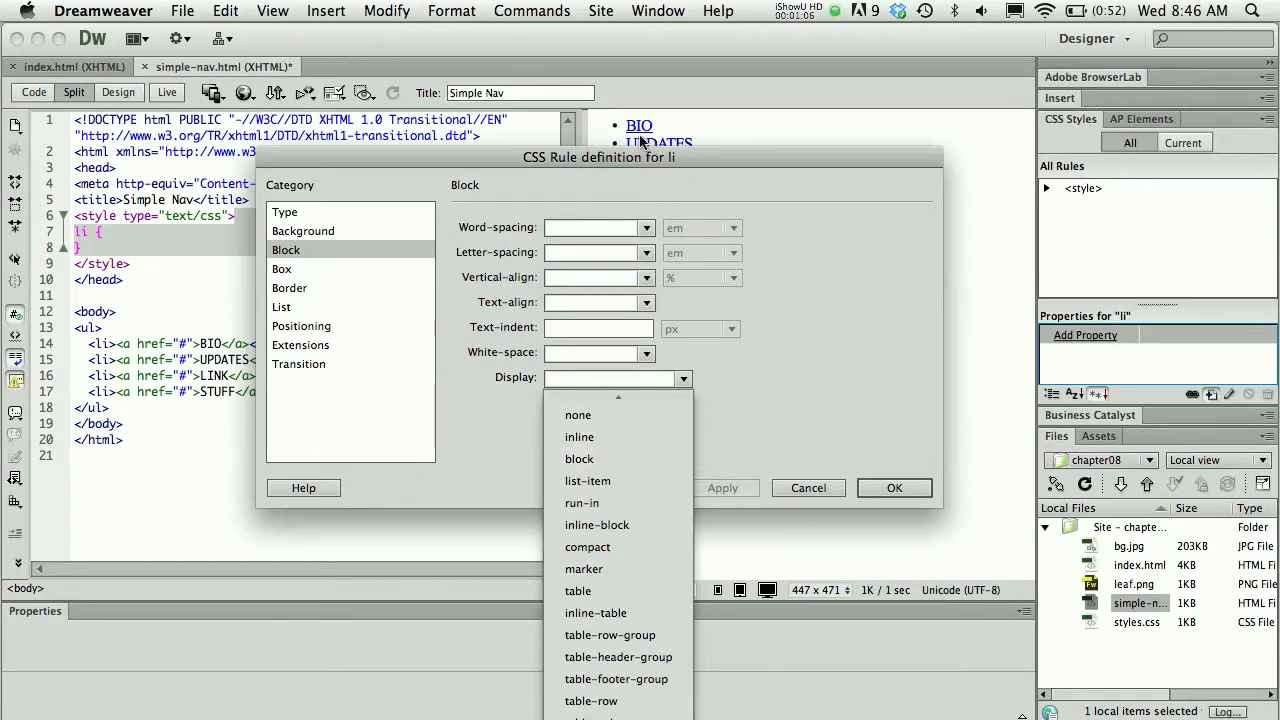
mouse_move(580, 458)
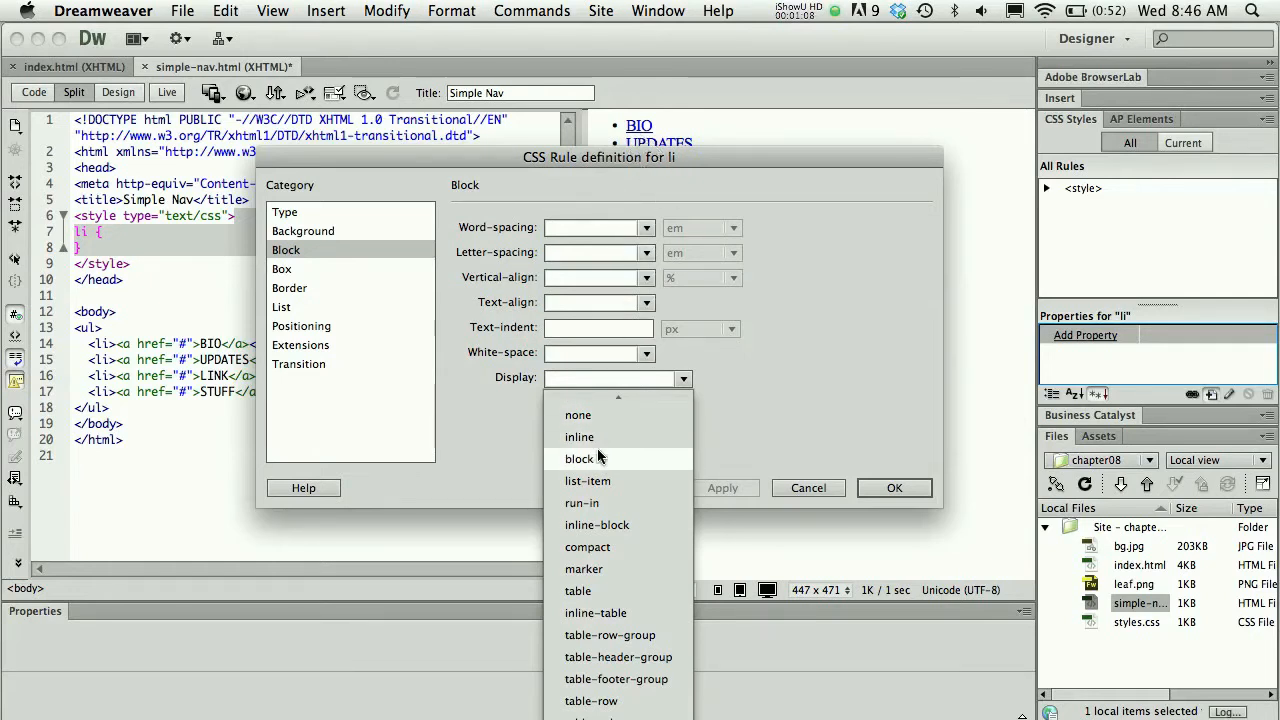
click(580, 436)
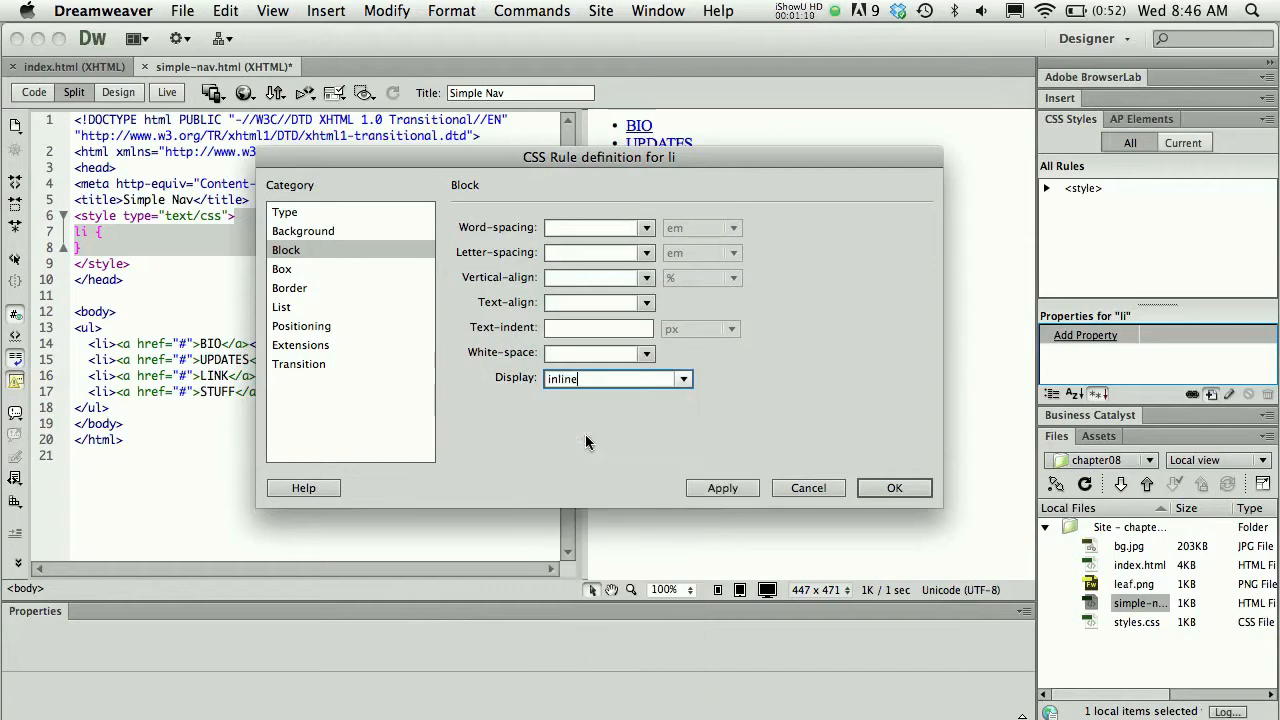
click(722, 488)
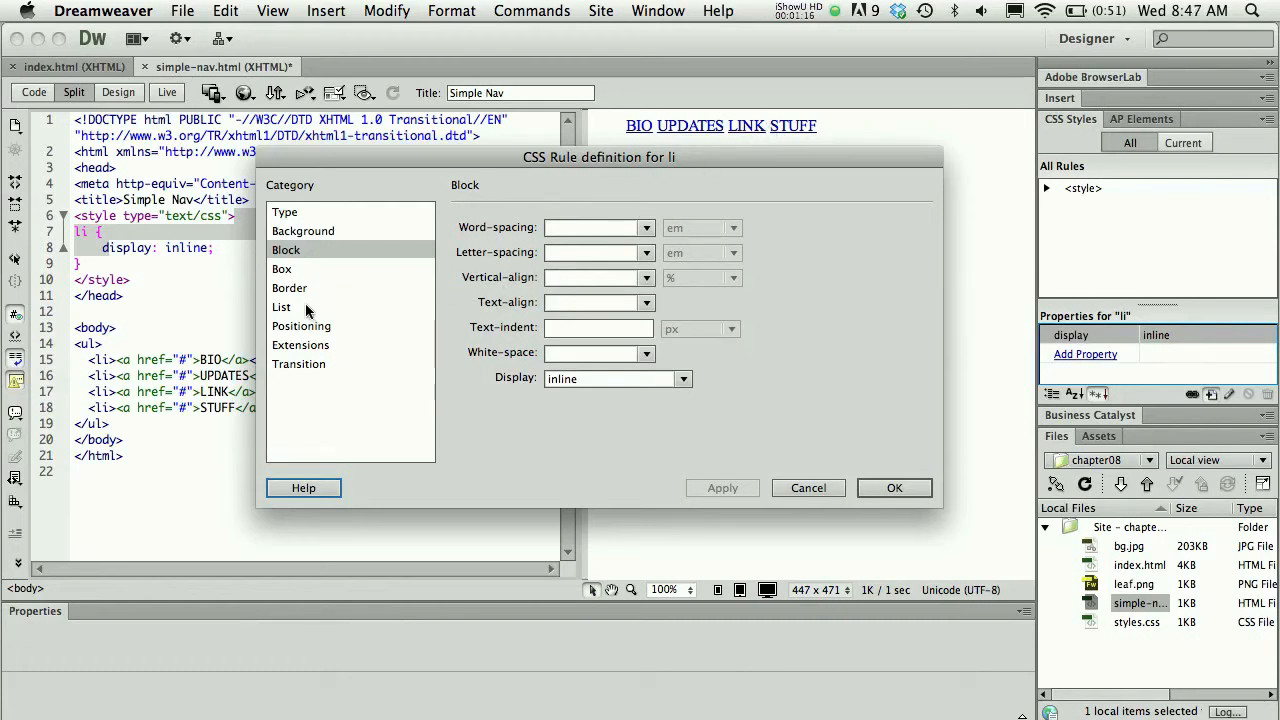
In the List category set List-style-type to none and apply, removing the bullets.
click(280, 308)
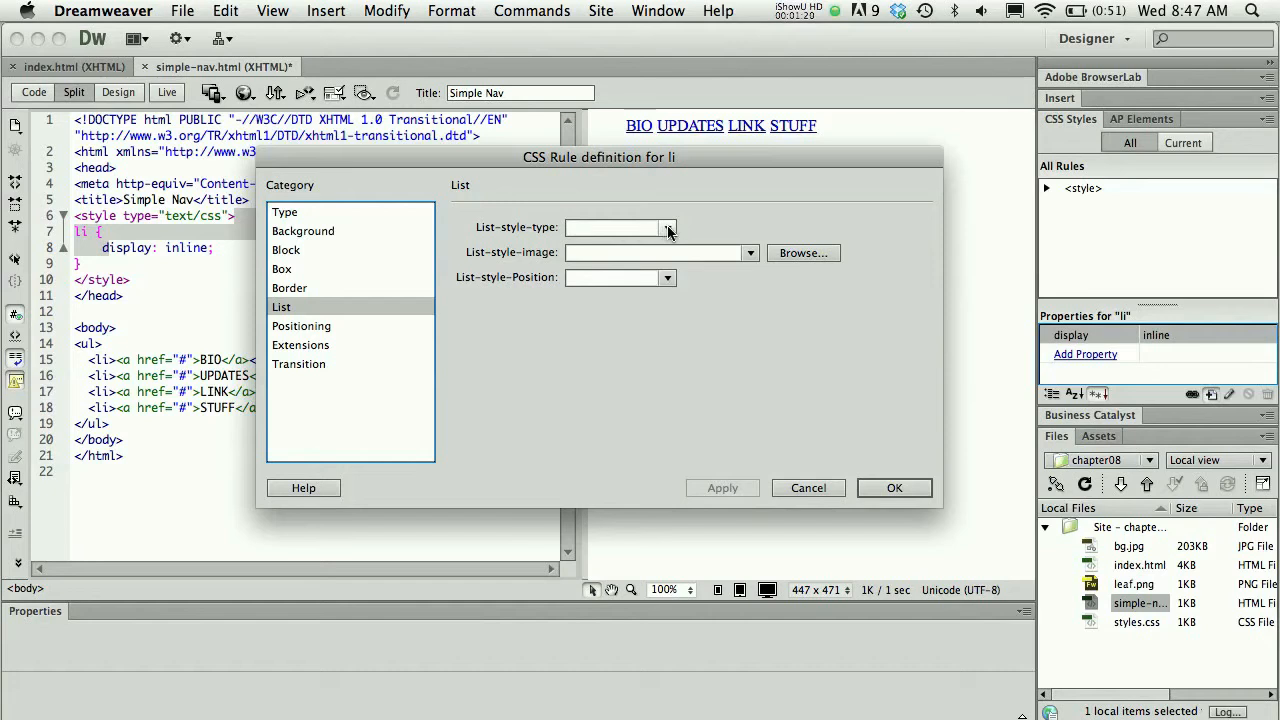
click(668, 228)
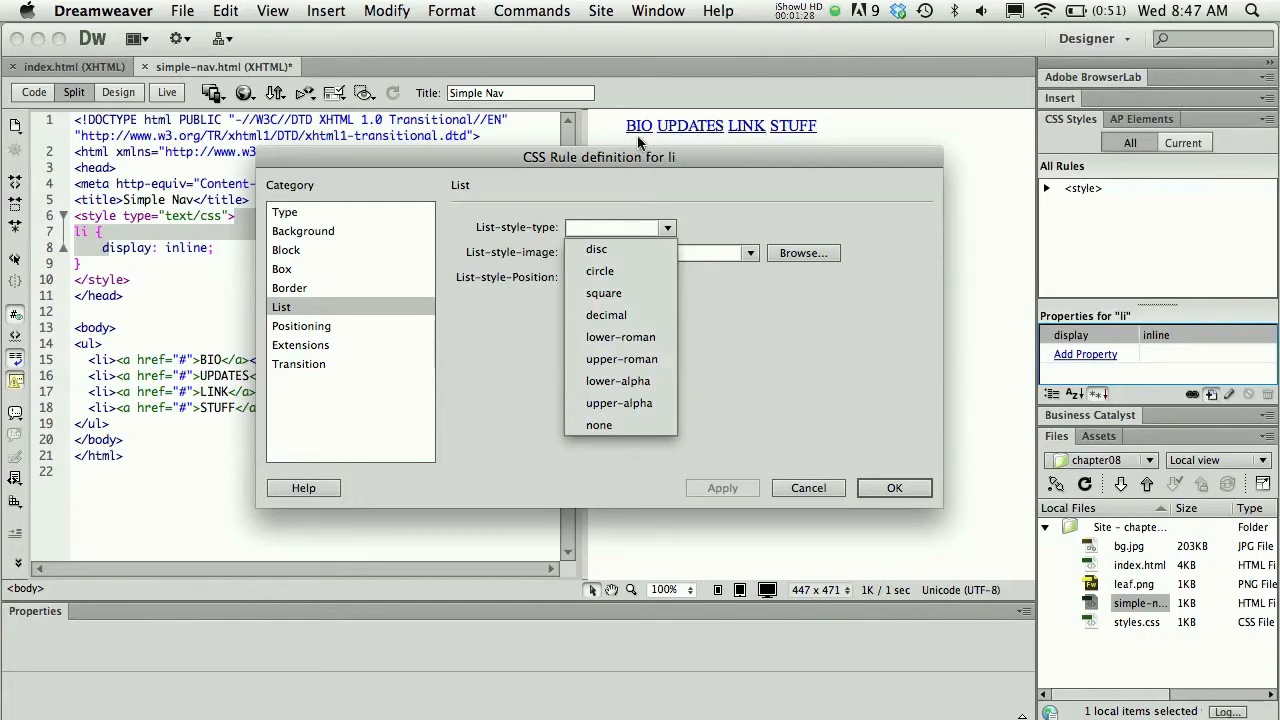
mouse_move(600, 424)
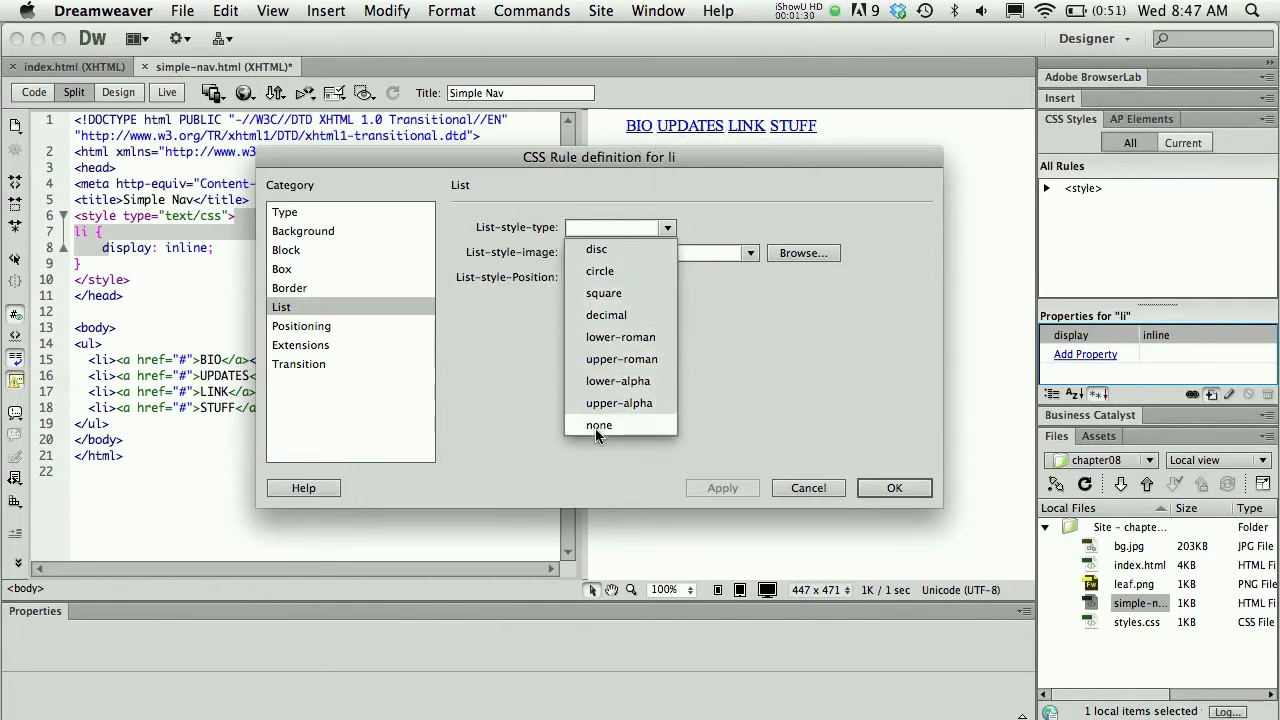
click(600, 424)
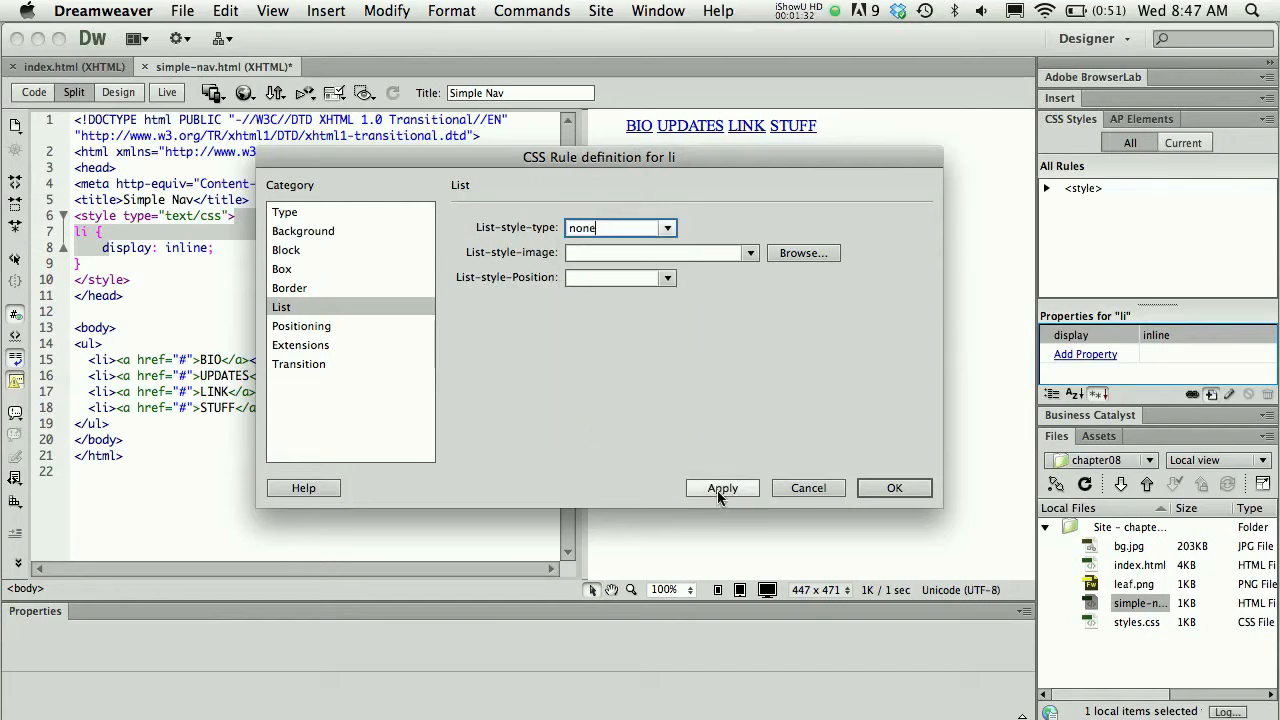
click(722, 488)
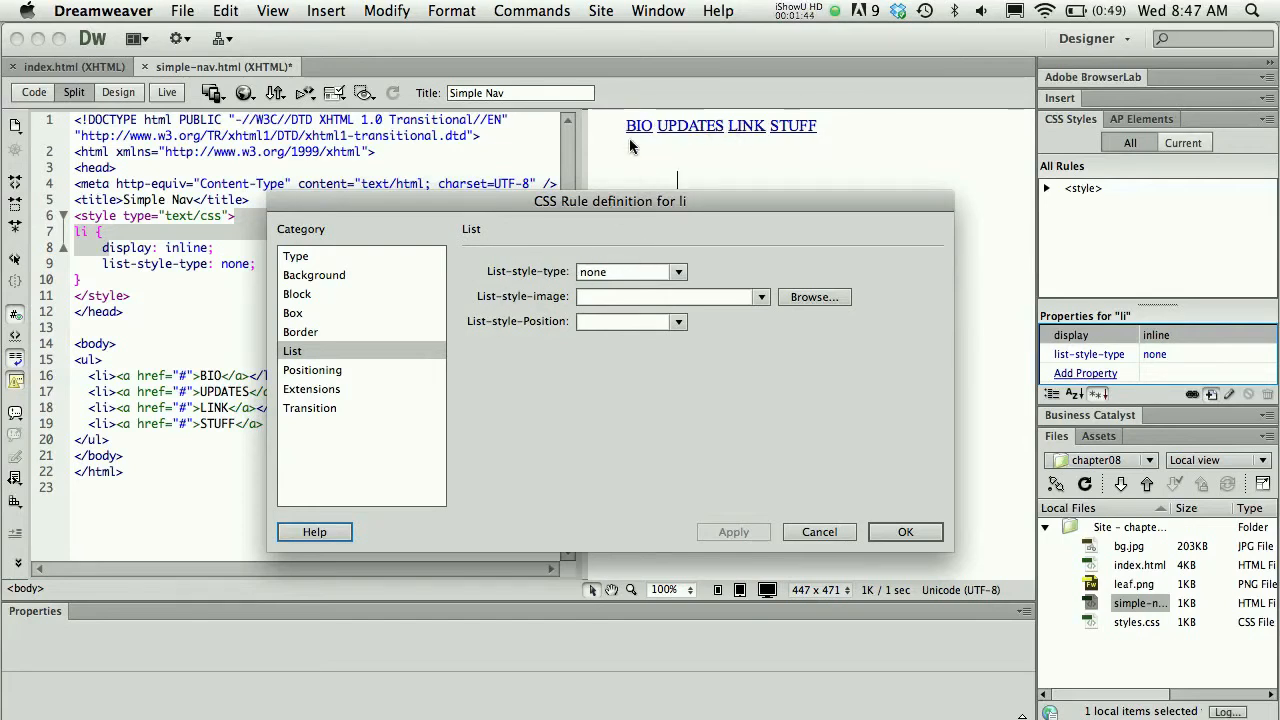
mouse_move(656, 164)
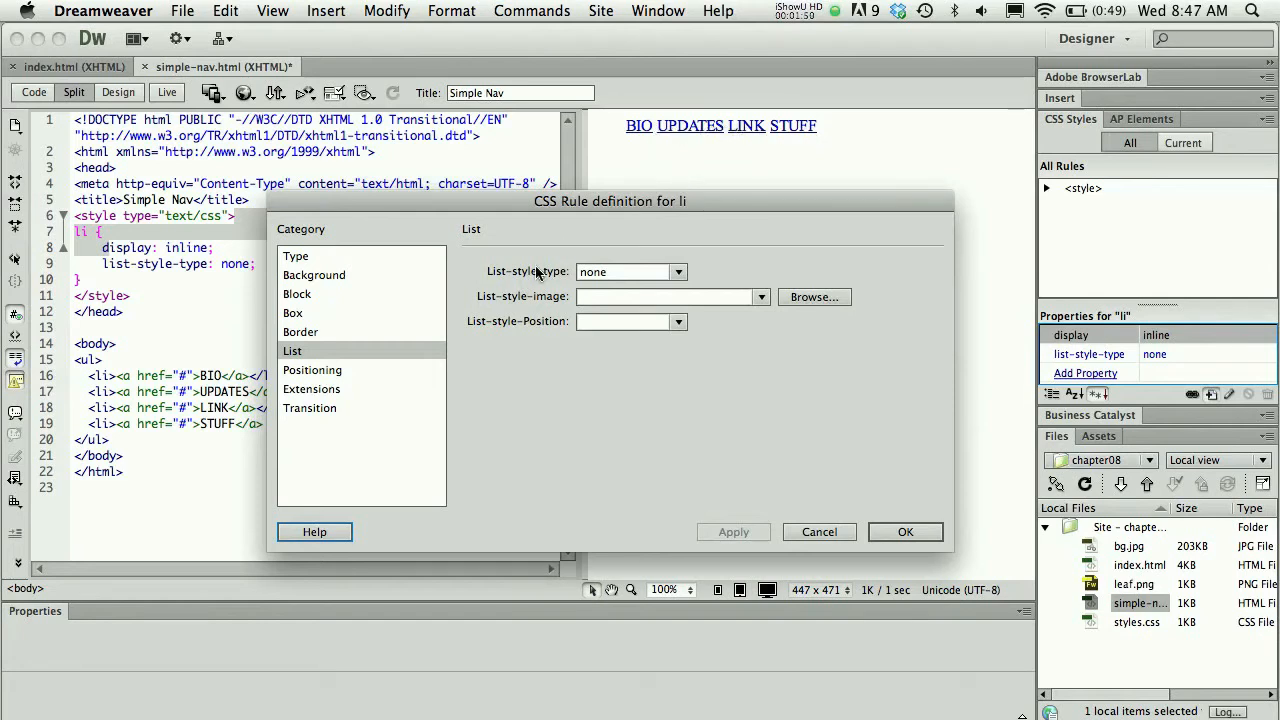
mouse_move(322, 338)
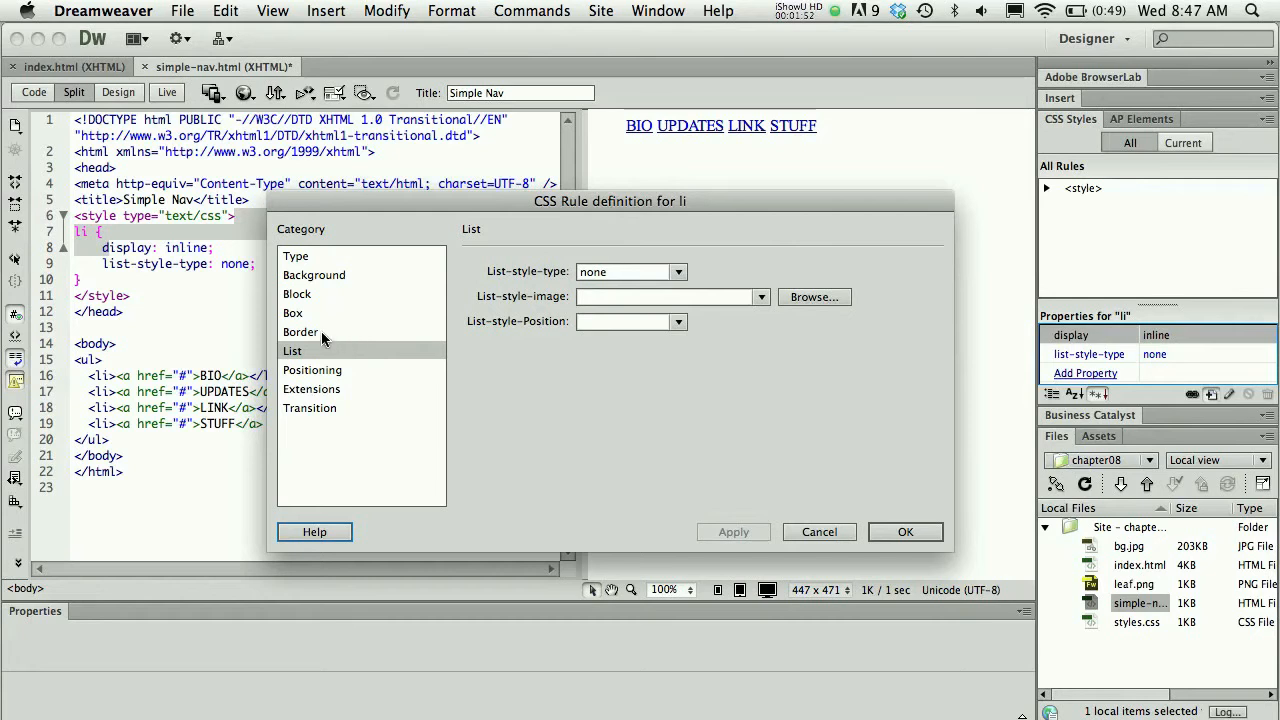
In the Box category uncheck Same for all and apply 20px Right padding.
click(300, 332)
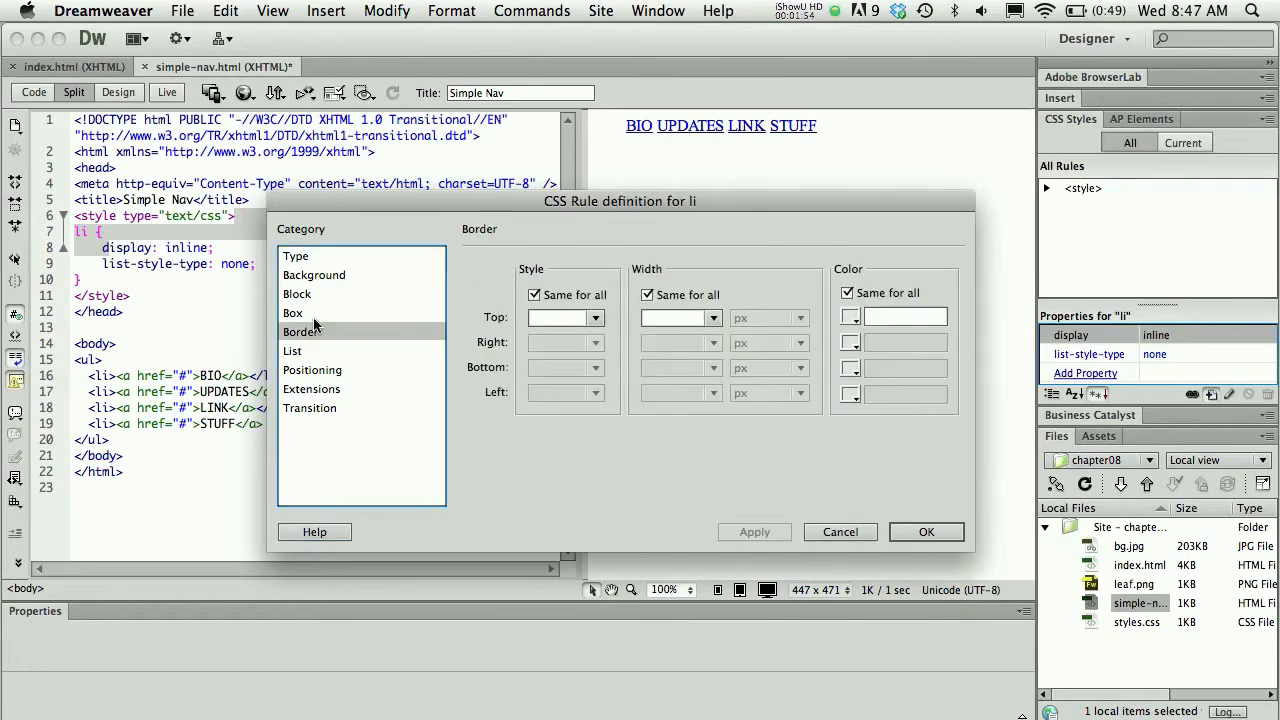
click(292, 312)
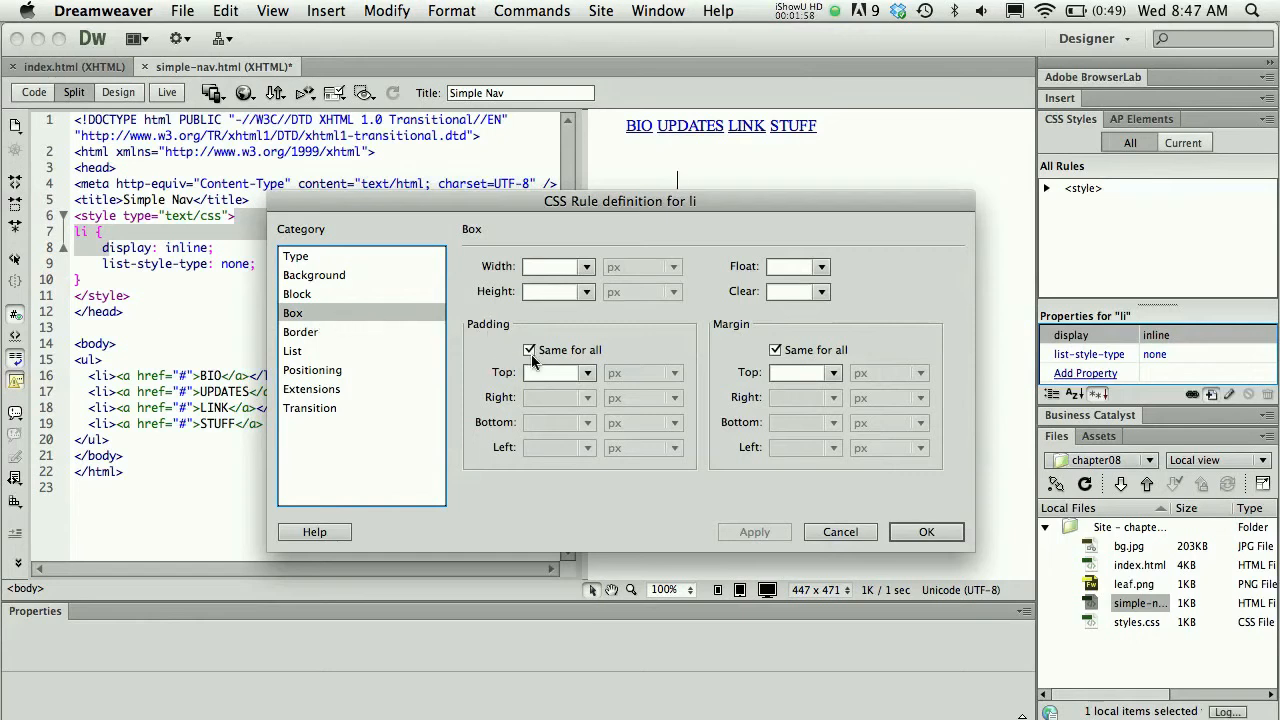
click(528, 350)
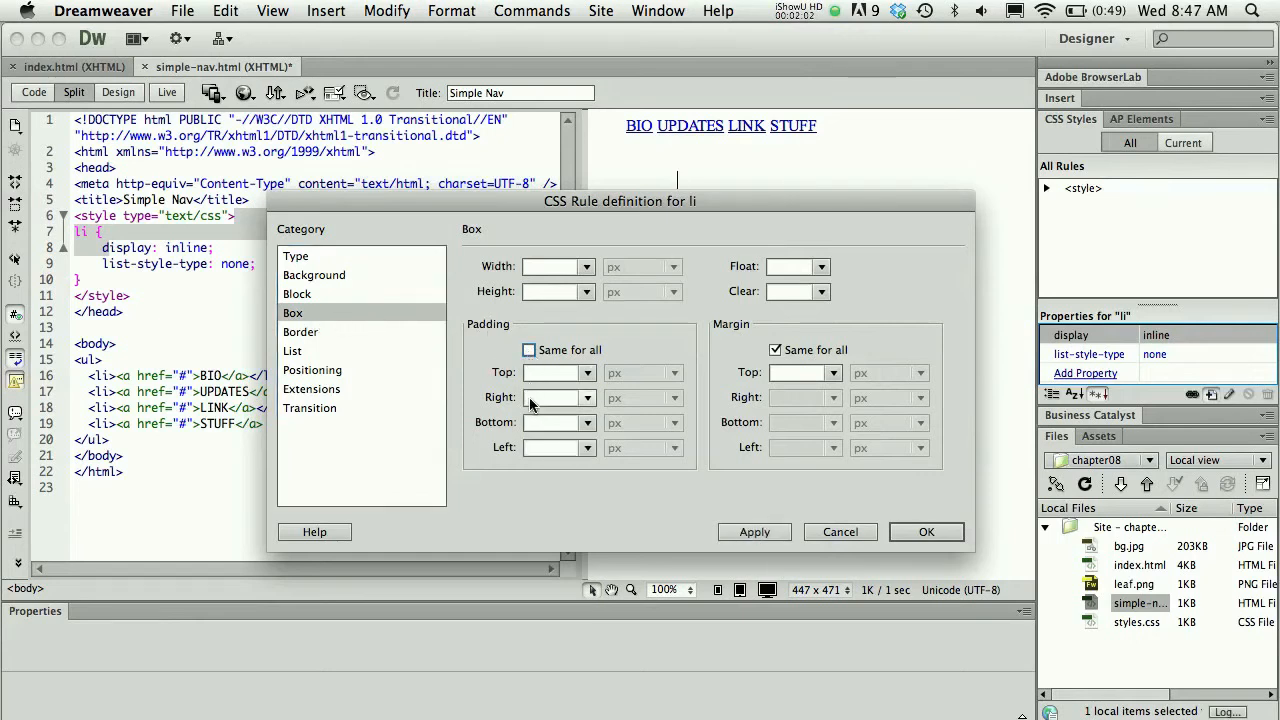
click(550, 396)
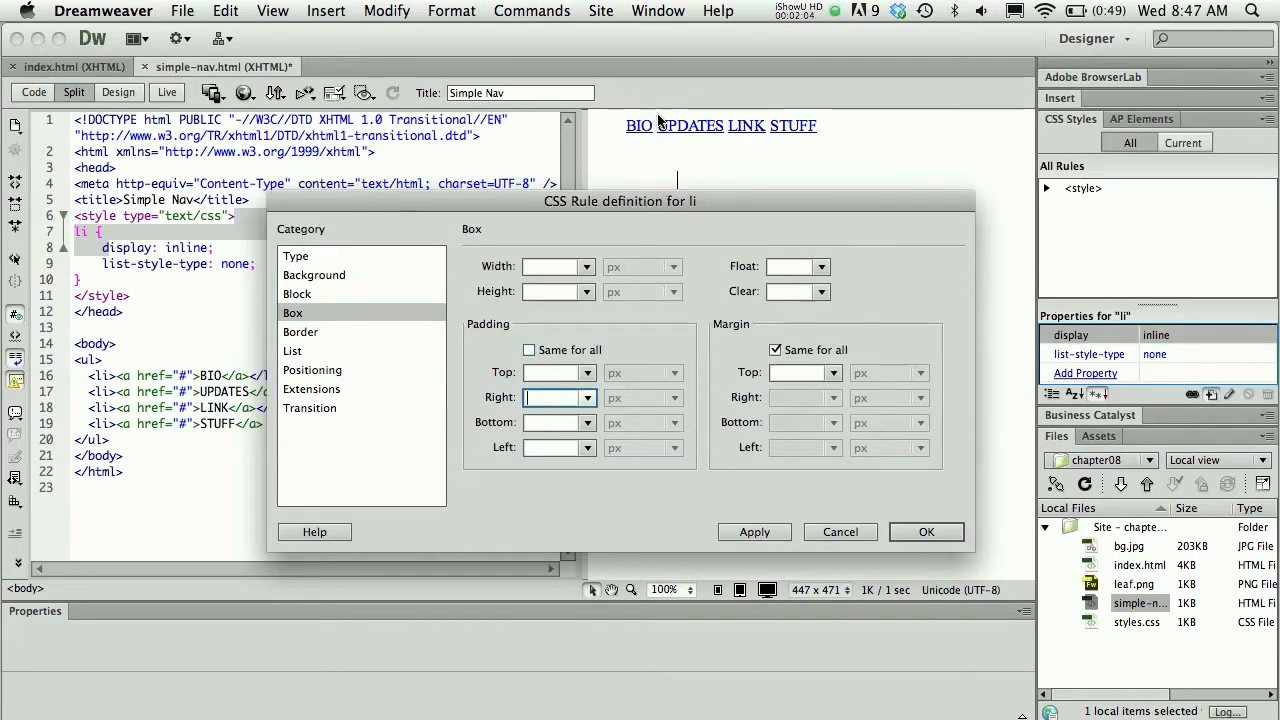
mouse_move(590, 316)
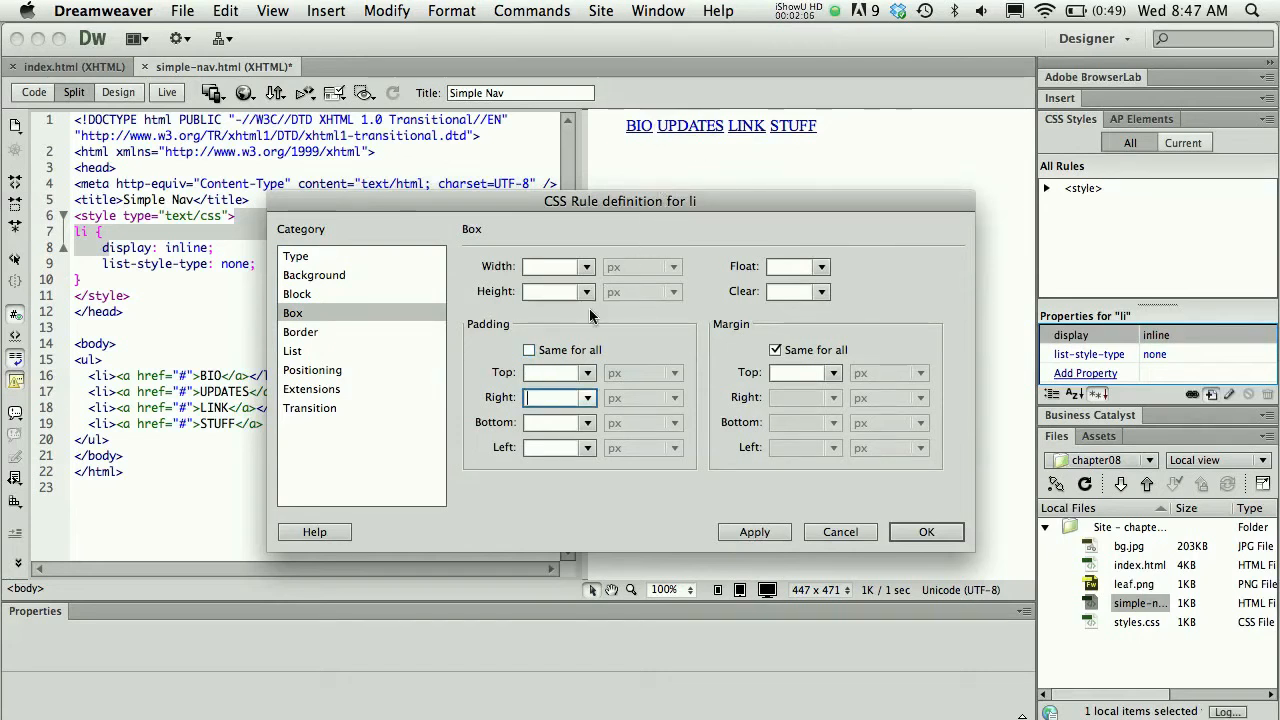
click(754, 532)
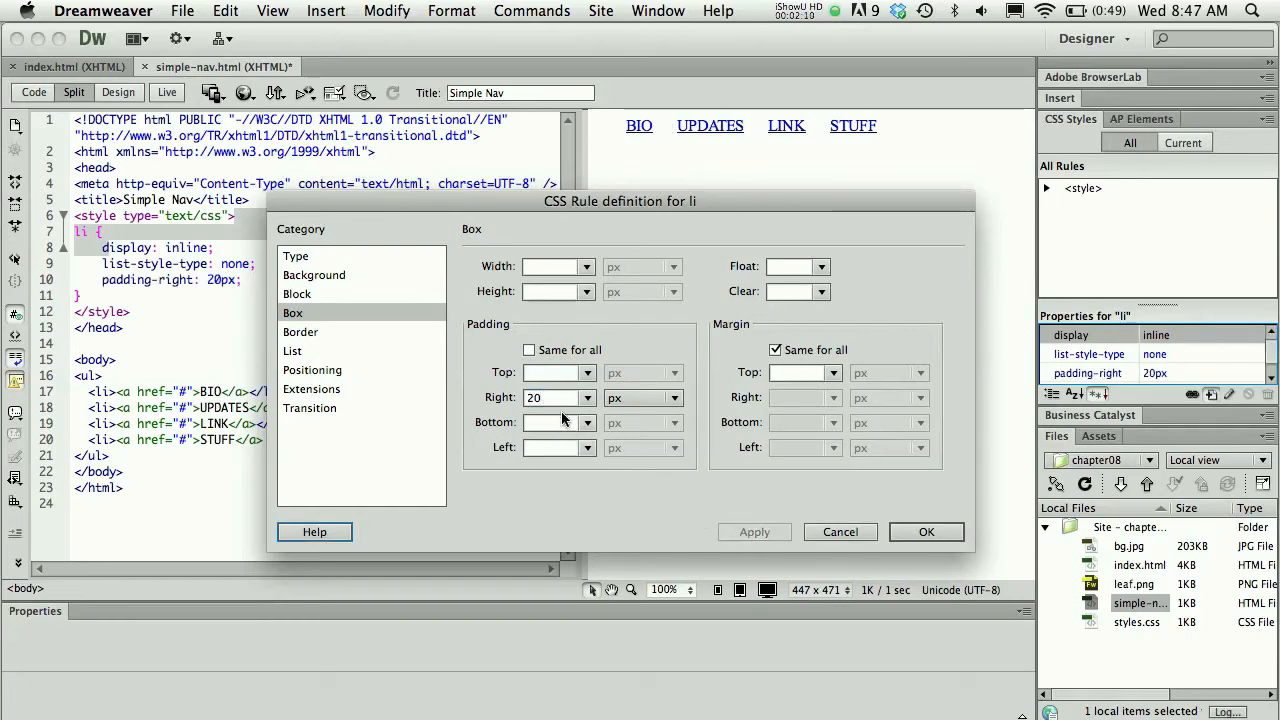
mouse_move(754, 140)
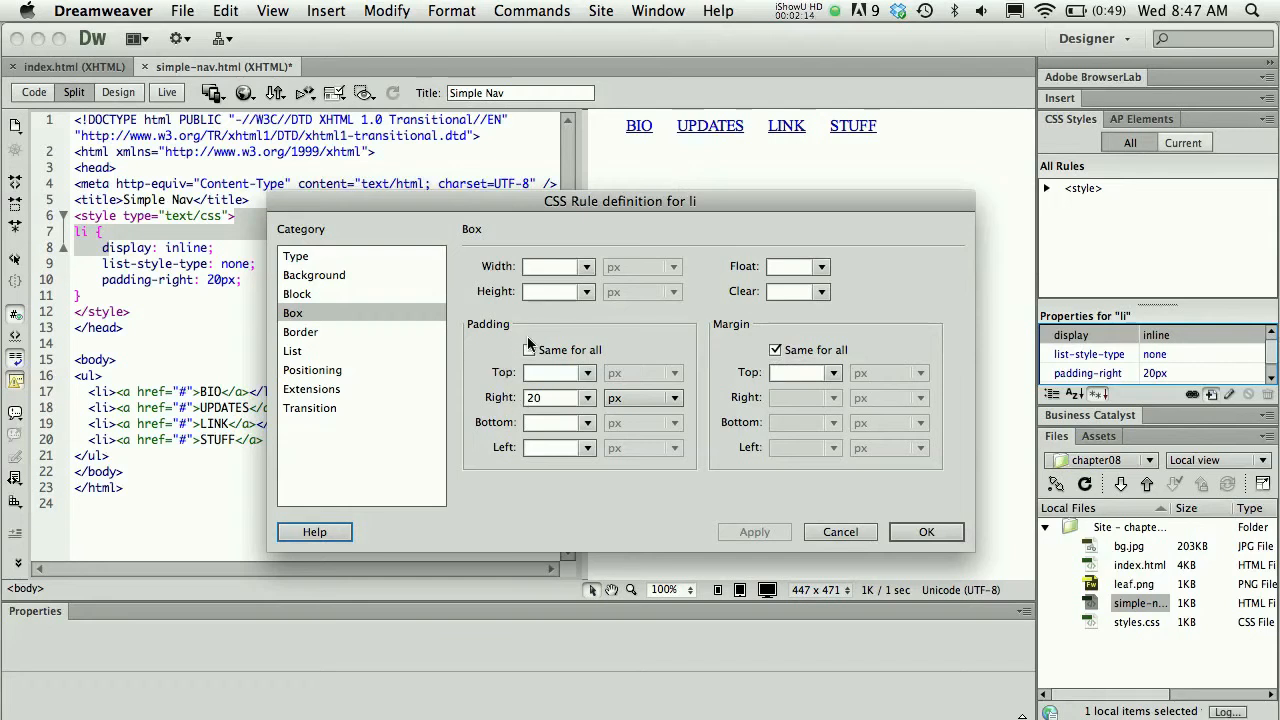
click(528, 348)
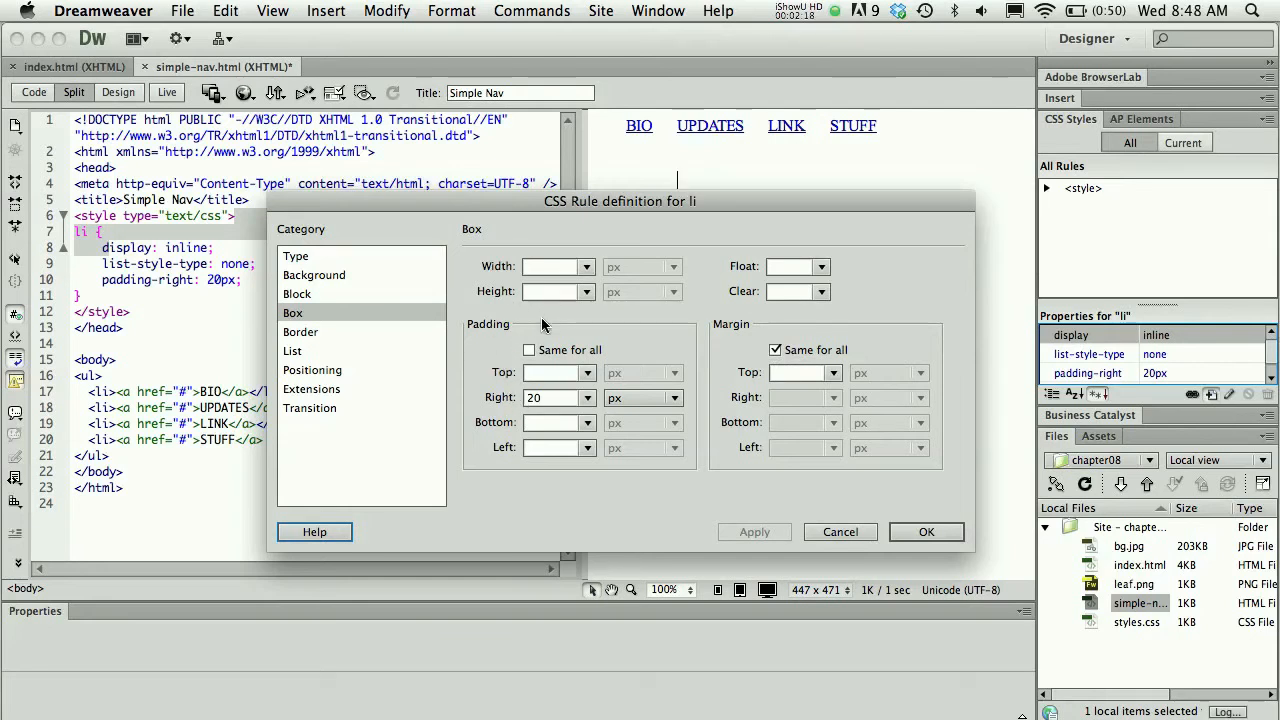
mouse_move(904, 514)
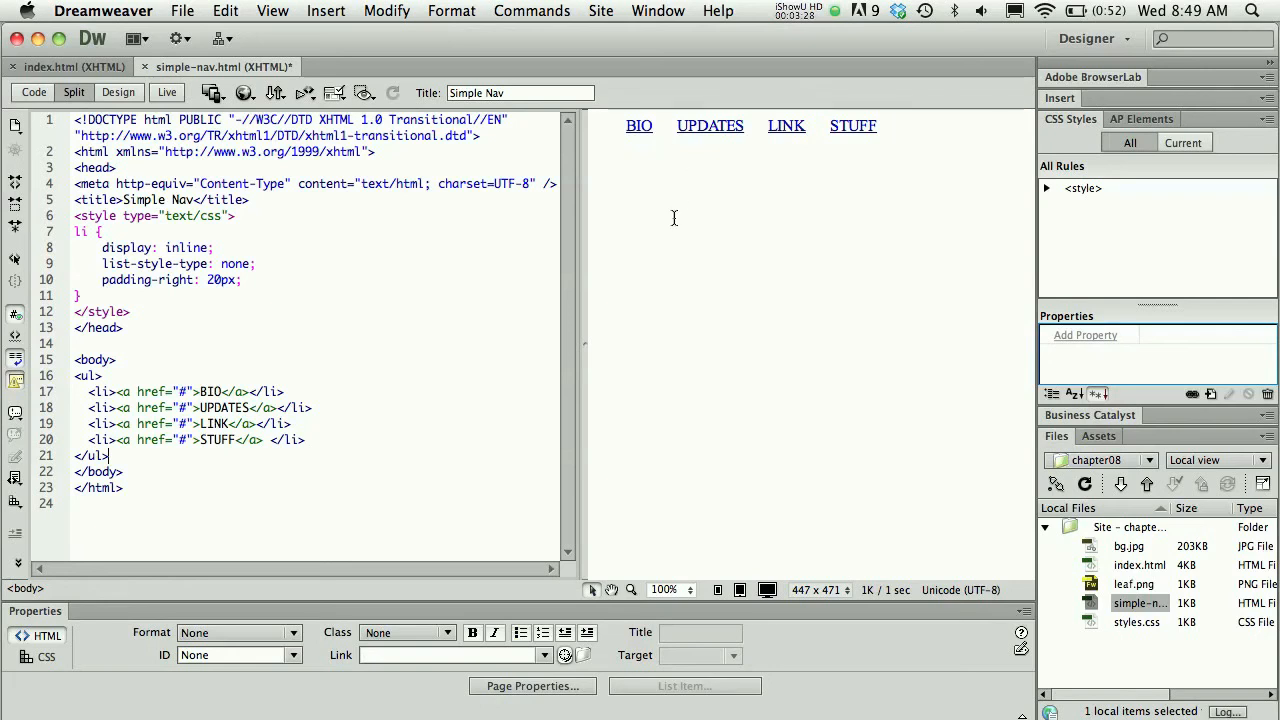
mouse_move(576, 216)
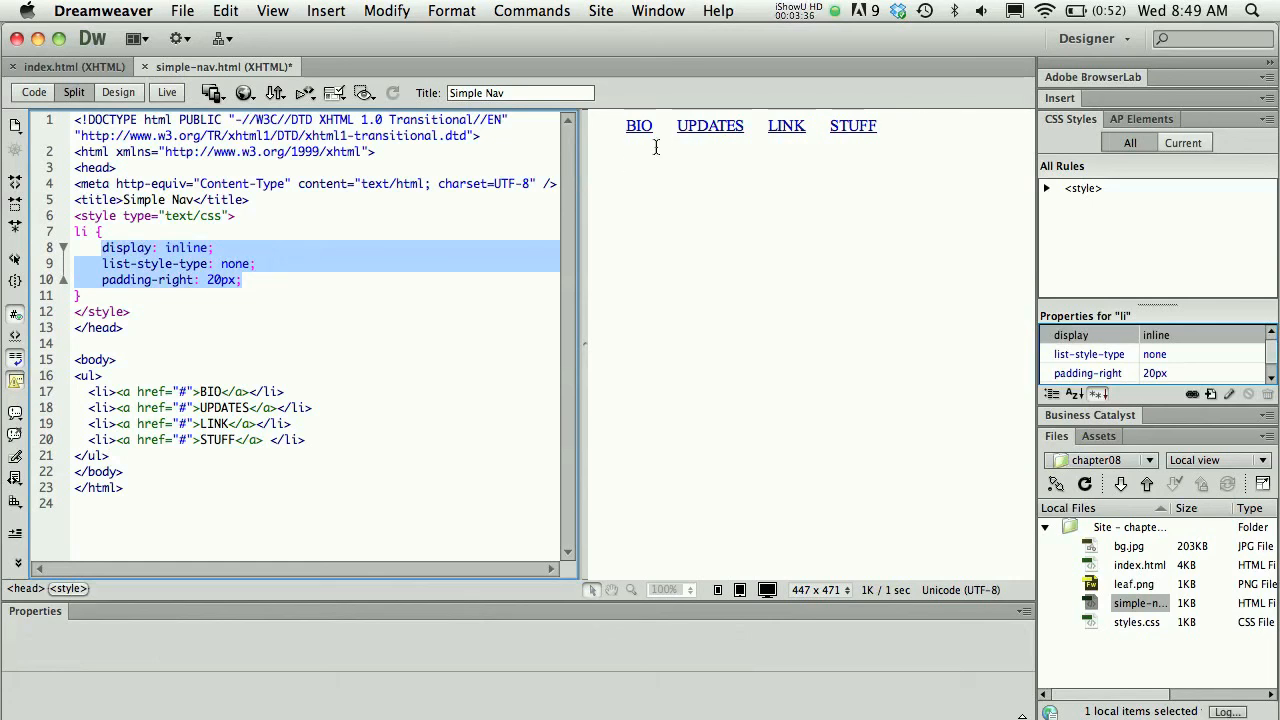
mouse_move(712, 296)
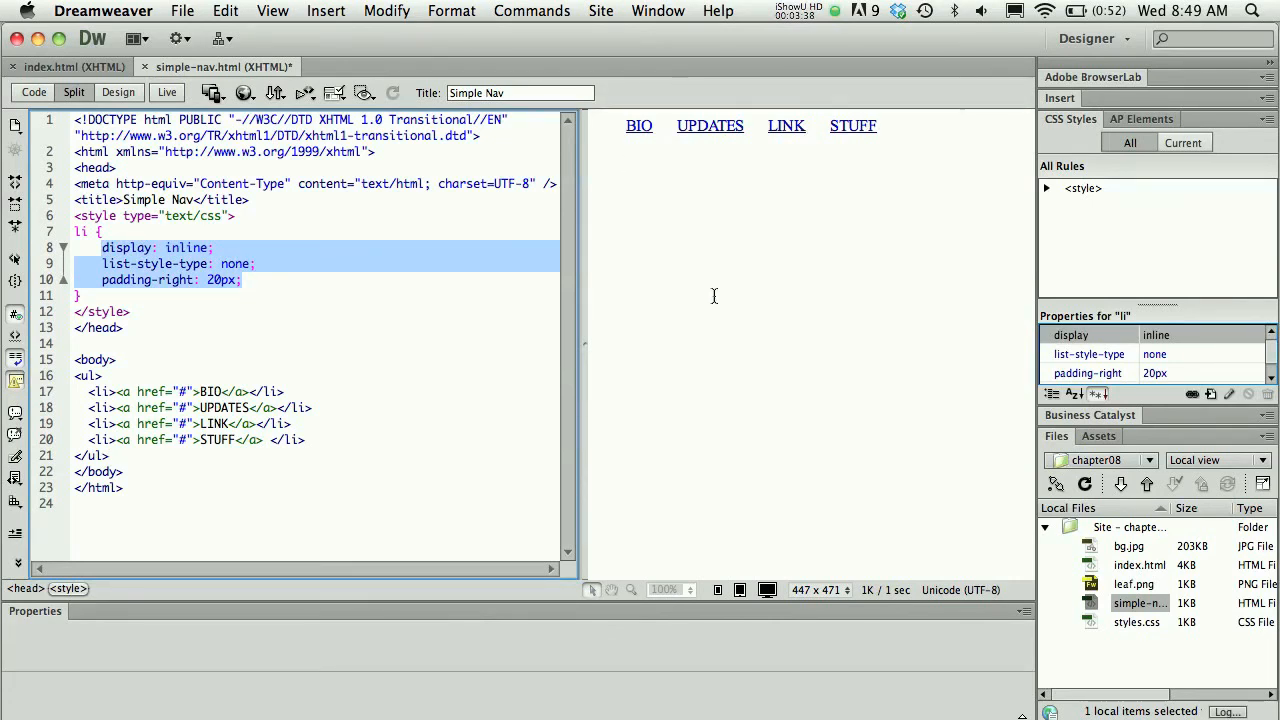